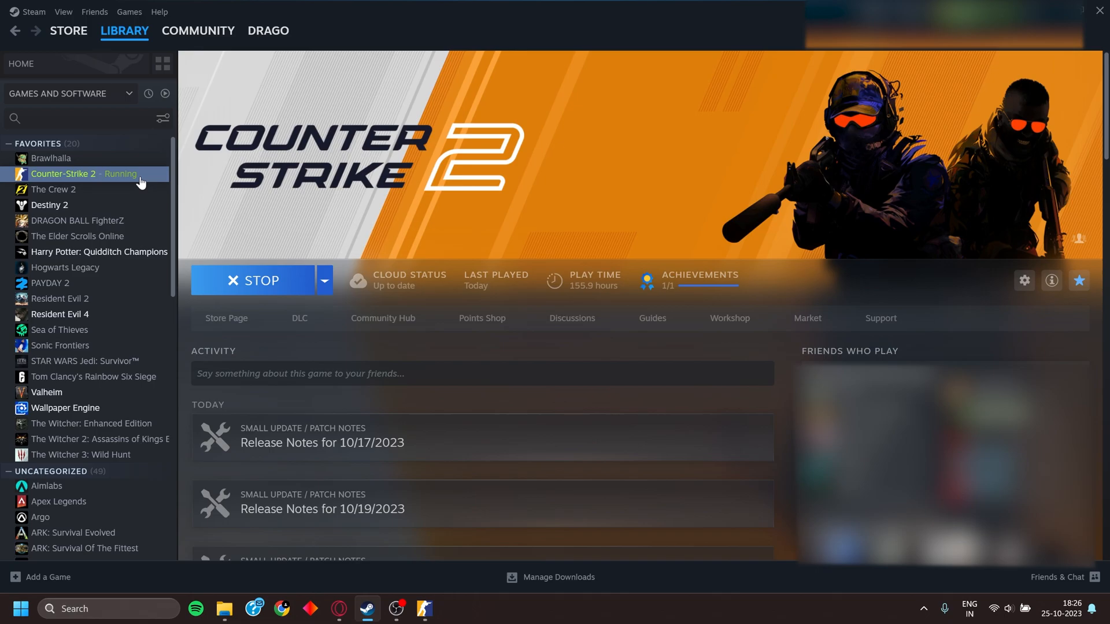
{"action": "mouse_move", "coordinate": [124, 183]}
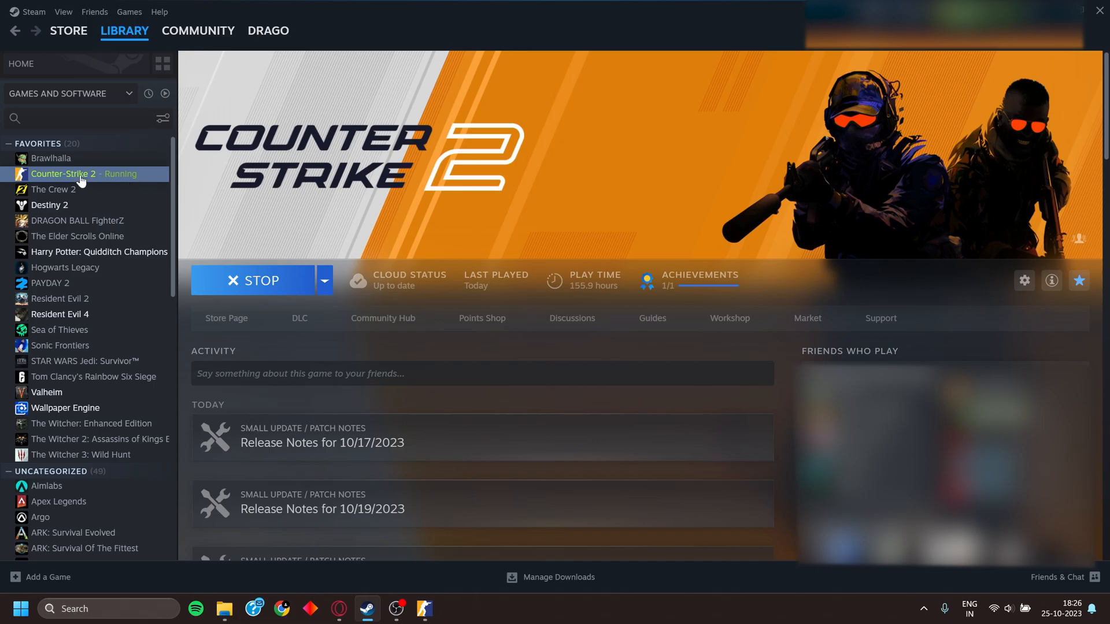
Step: Review Counter-Strike 2's existing launch options in Steam properties, then close them
{"action": "right_click", "coordinate": [63, 174]}
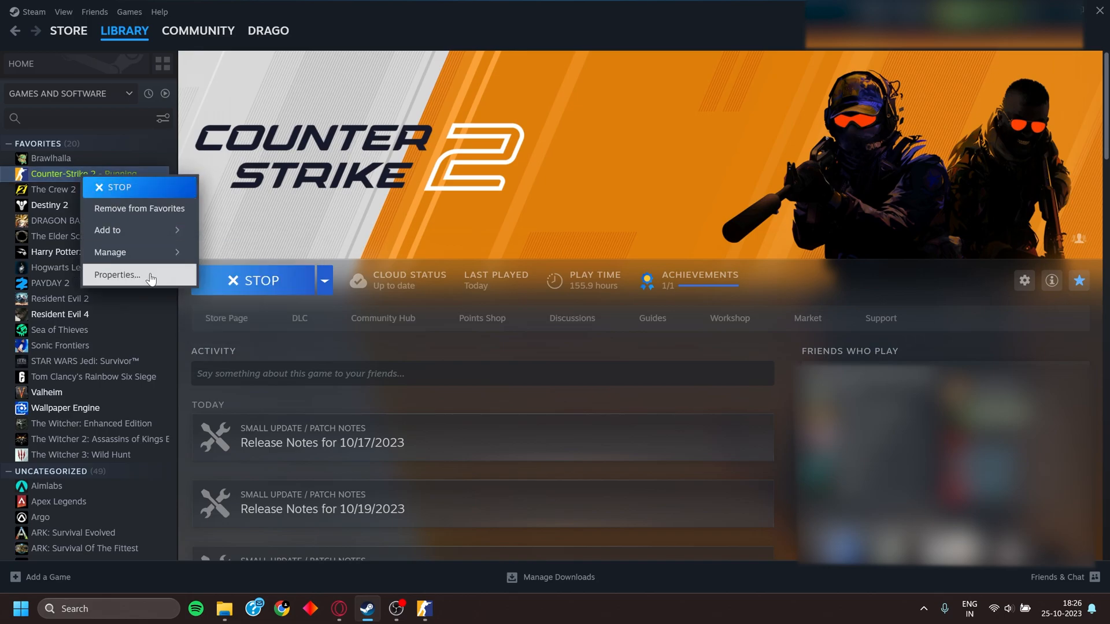
{"action": "left_click", "coordinate": [117, 275]}
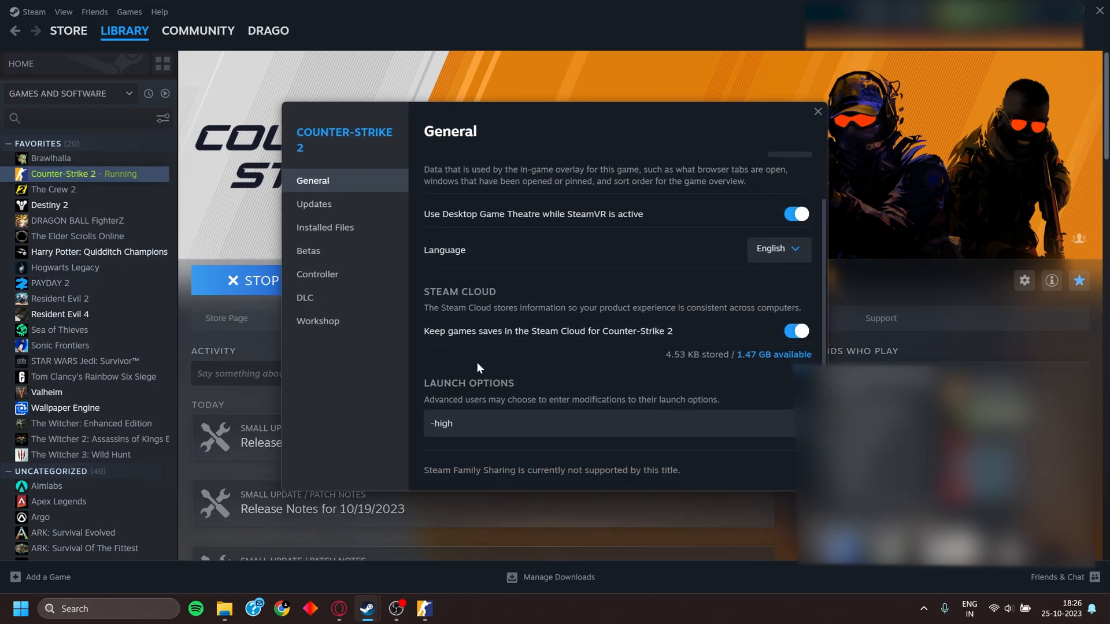
{"action": "double_click", "coordinate": [441, 423]}
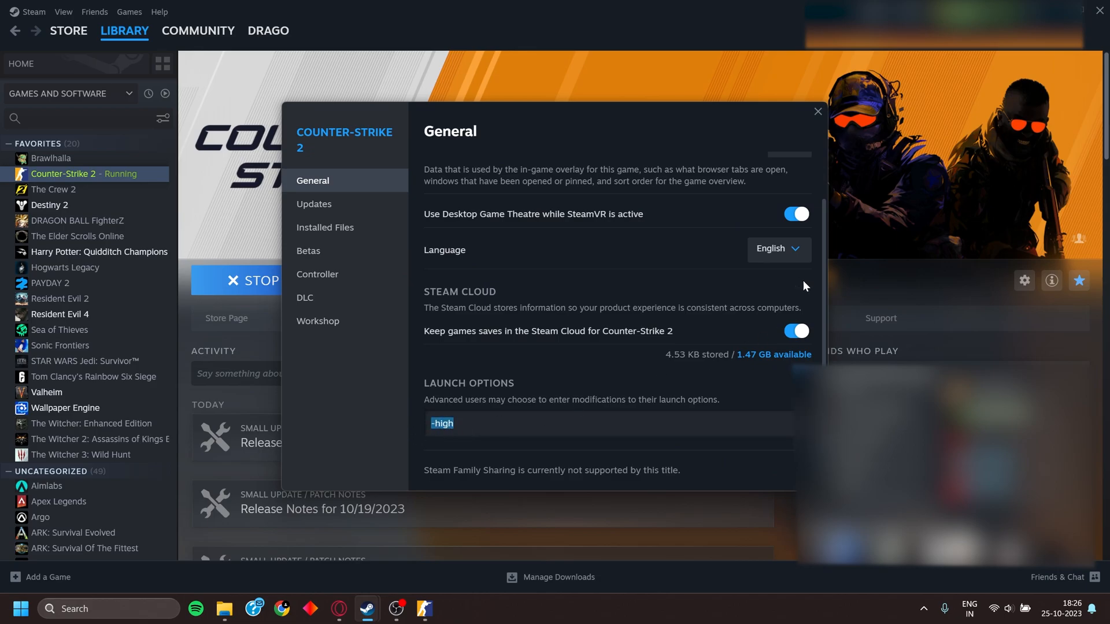
{"action": "left_click", "coordinate": [818, 111]}
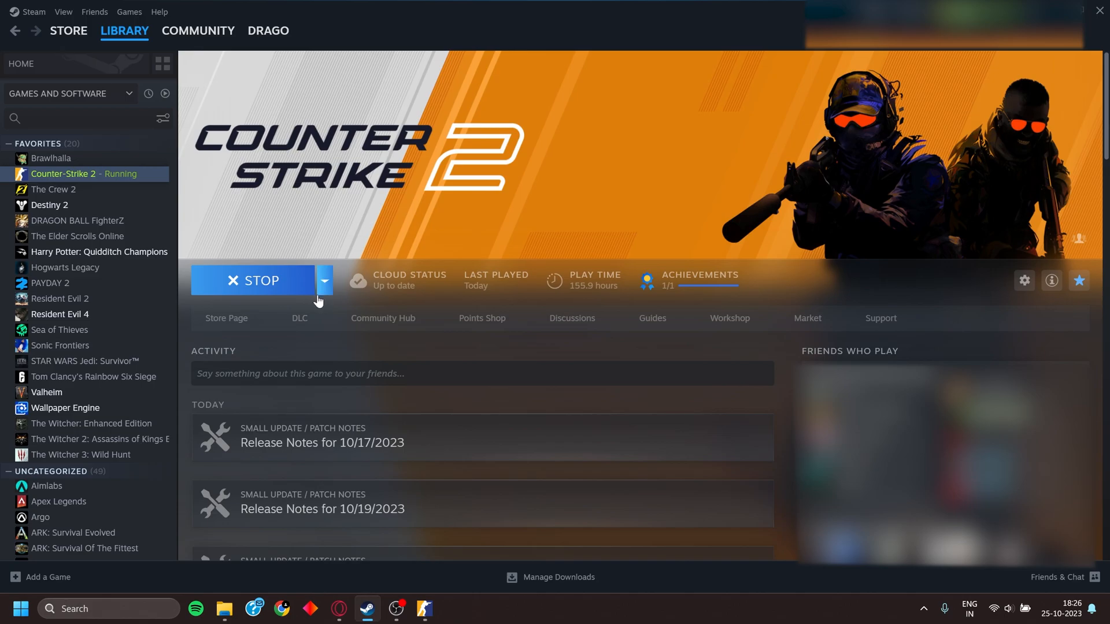
{"action": "mouse_move", "coordinate": [397, 412]}
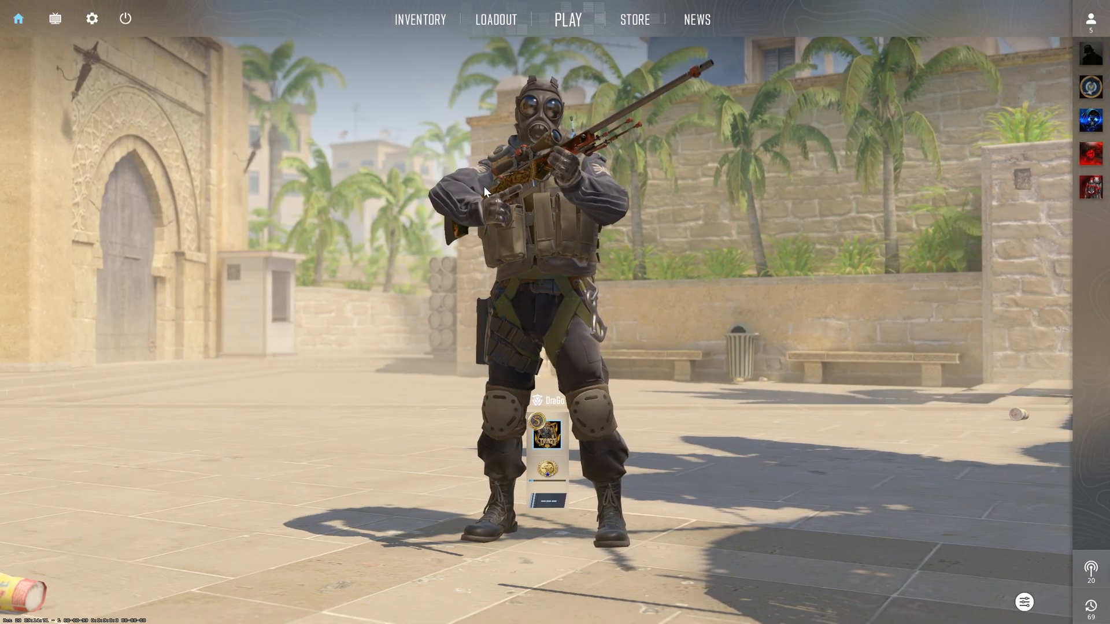
Step: Start a practice map and confirm Enable Developer Console reads Yes in Game settings
{"action": "left_click", "coordinate": [568, 20]}
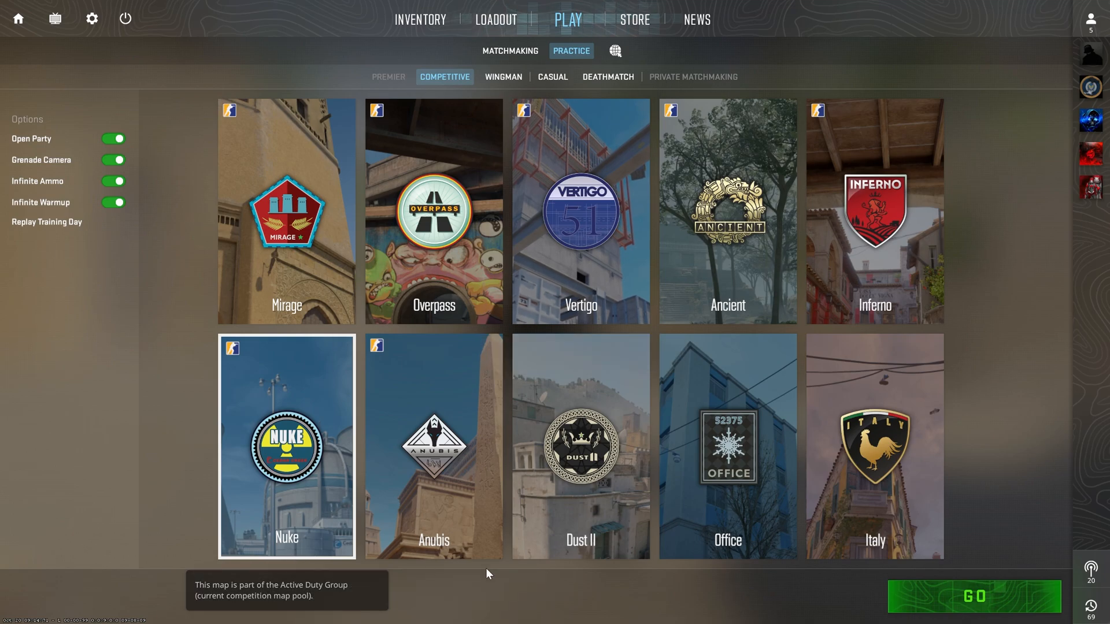
{"action": "mouse_move", "coordinate": [348, 450]}
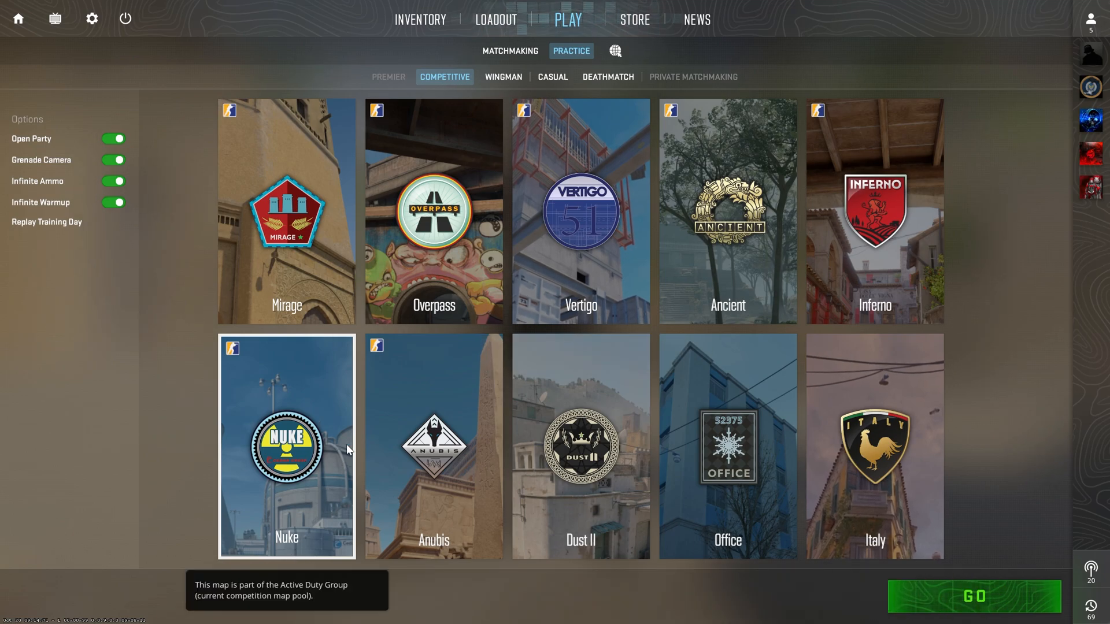
{"action": "left_click", "coordinate": [974, 596]}
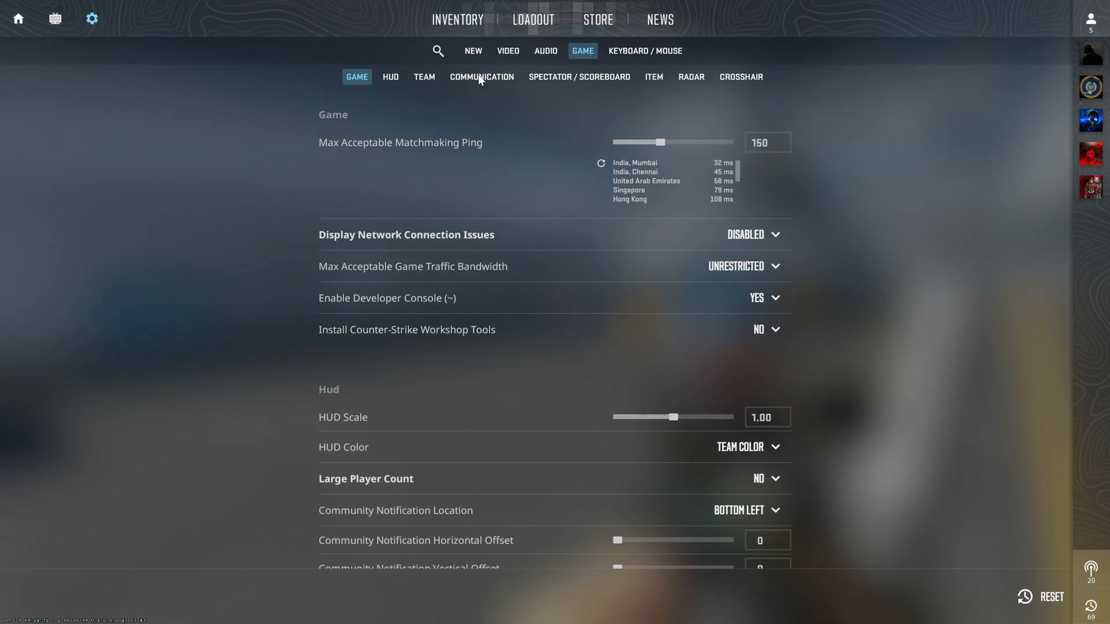
{"action": "mouse_move", "coordinate": [367, 92]}
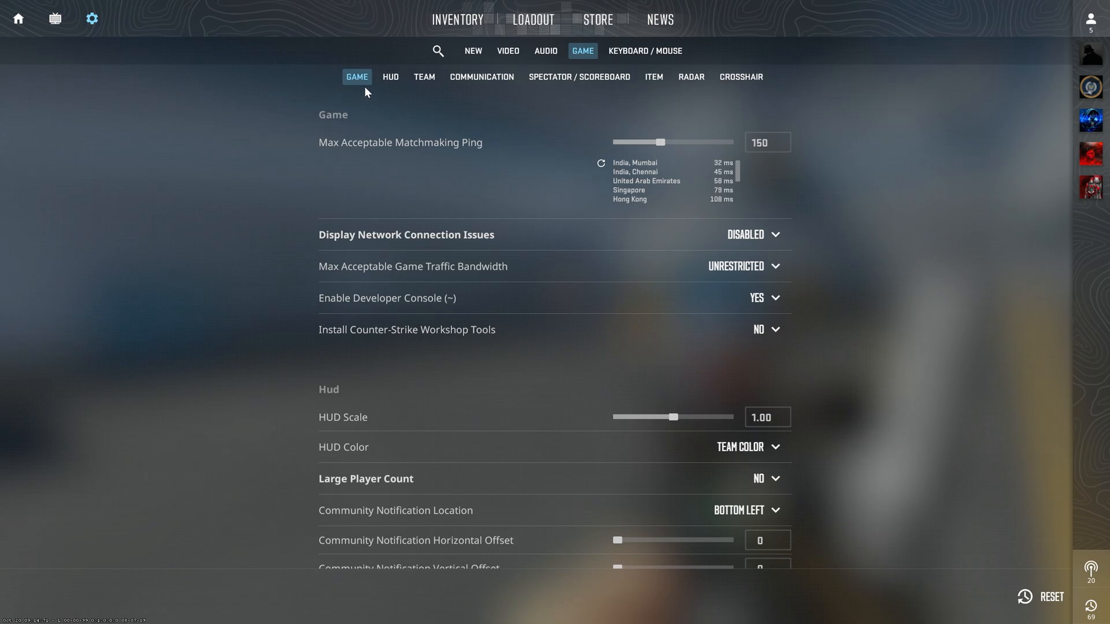
{"action": "left_click", "coordinate": [764, 297]}
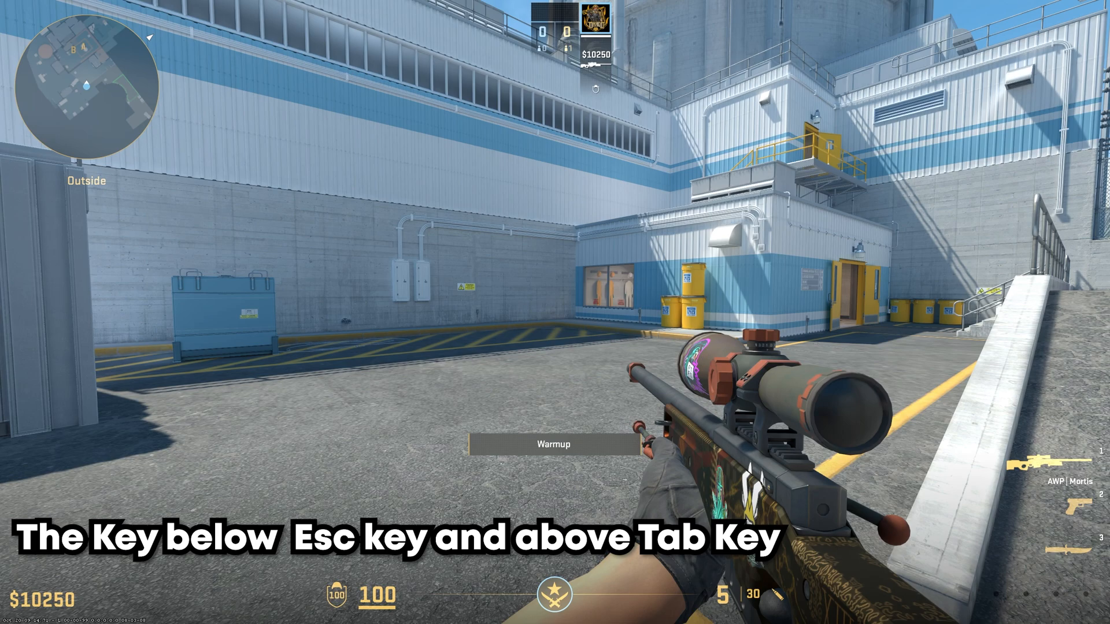
Step: Enter fps_max 0 in the developer console to uncap the frame rate
{"action": "key", "text": "`"}
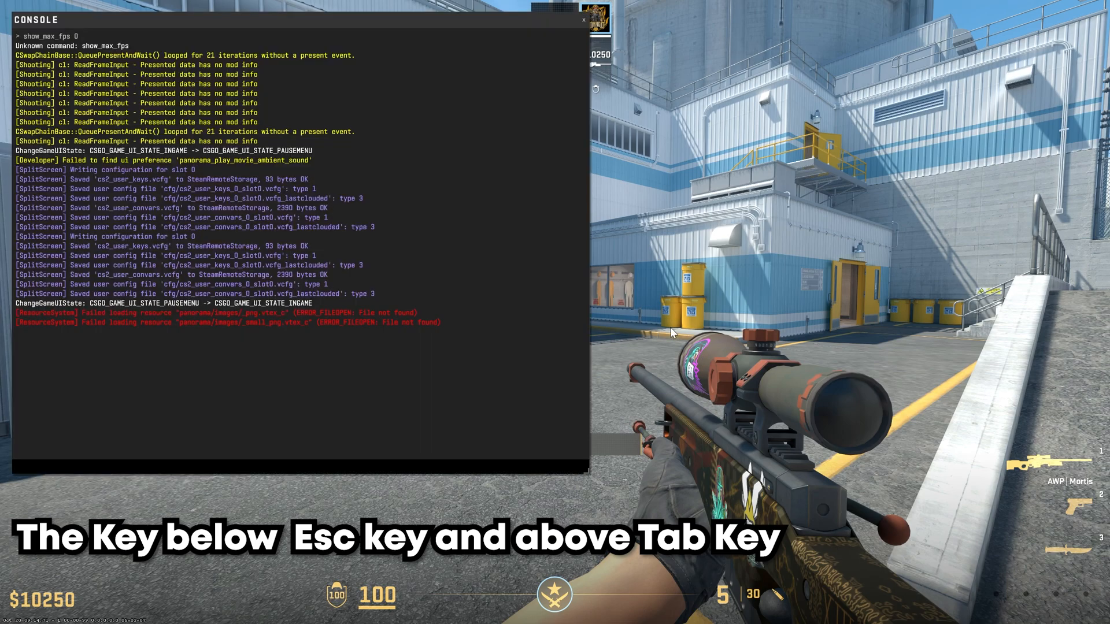
{"action": "type", "text": "fps_max"}
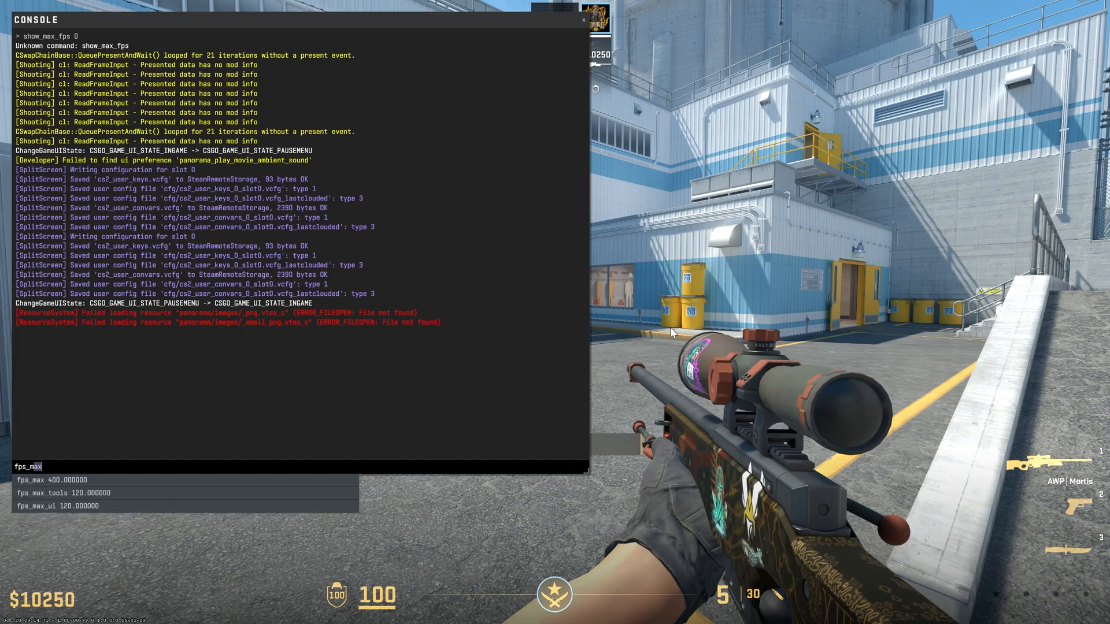
{"action": "type", "text": "0"}
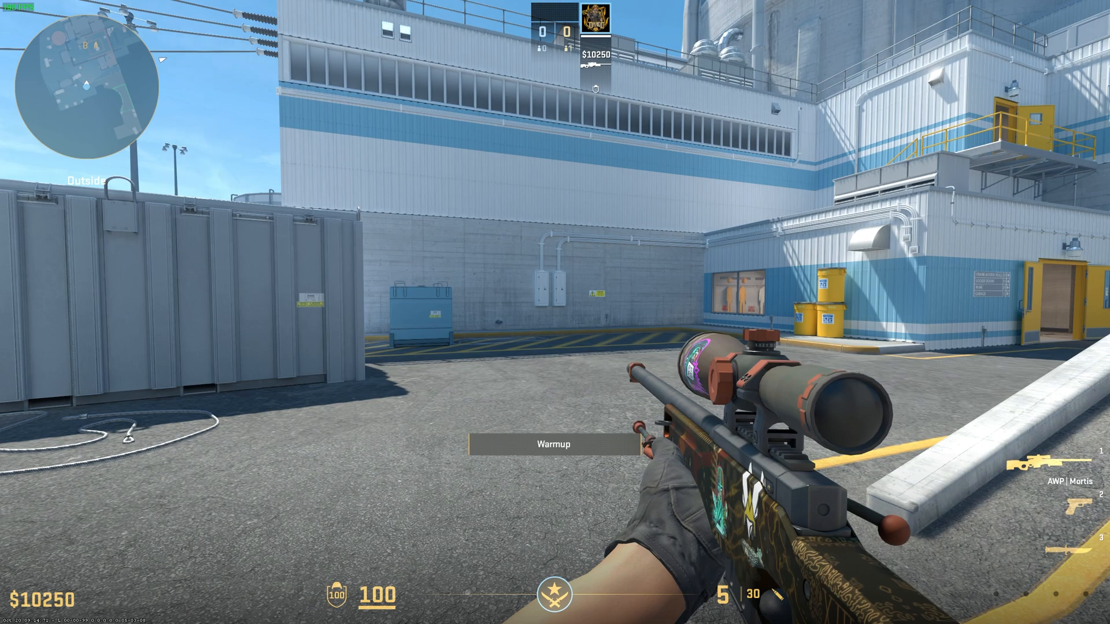
Step: Enable the Steam overlay's in-game FPS counter top-left in high contrast, then return to the game
{"action": "key", "text": "shift+tab"}
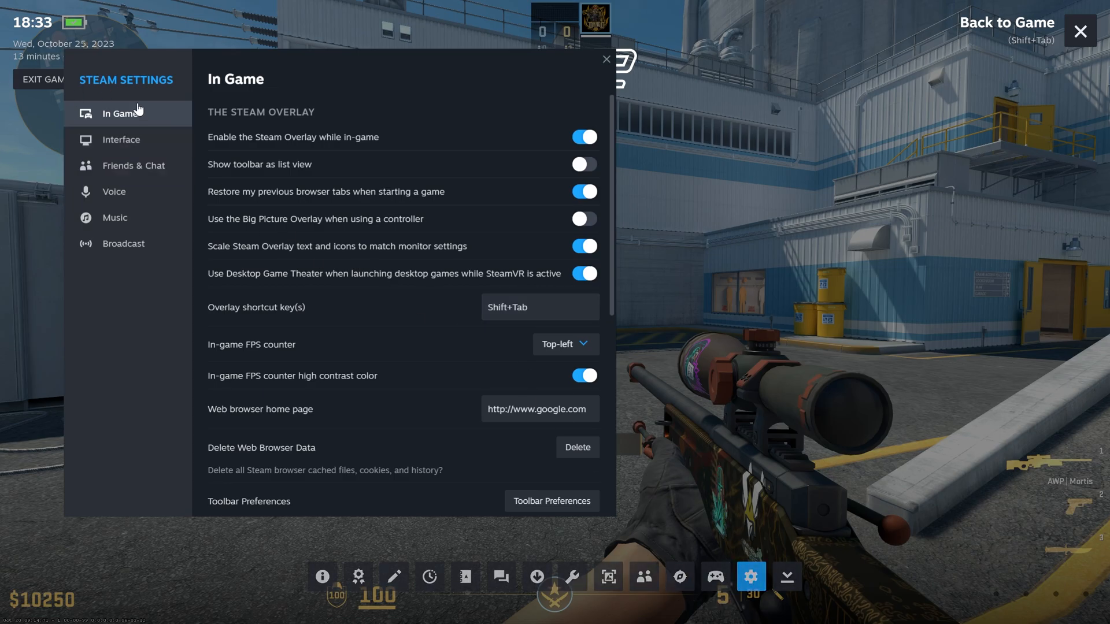
{"action": "mouse_move", "coordinate": [293, 377]}
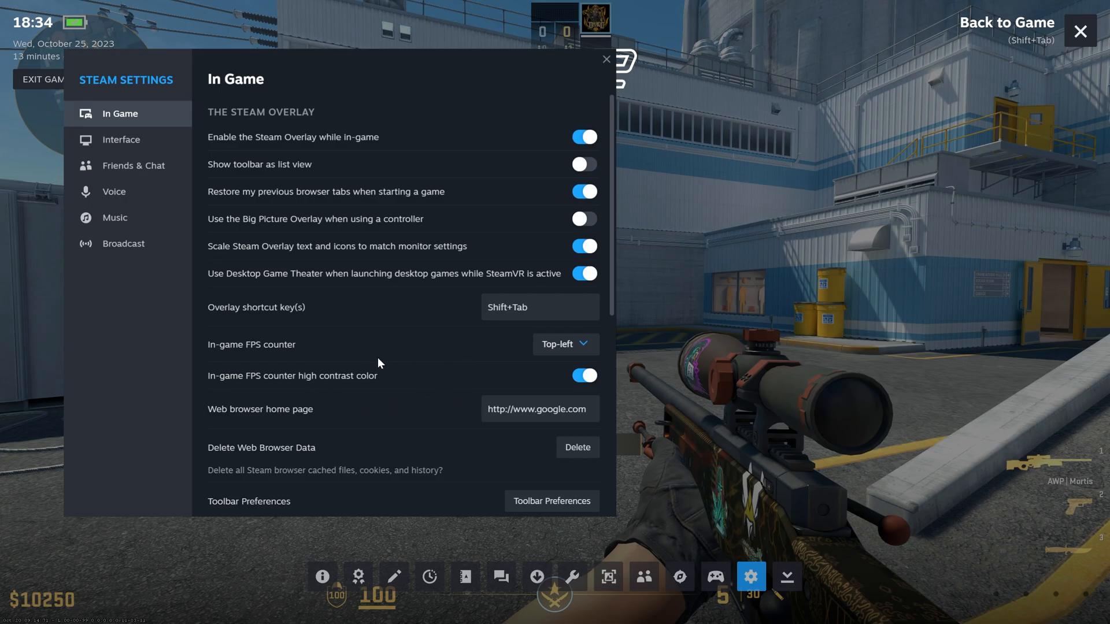
{"action": "mouse_move", "coordinate": [361, 373]}
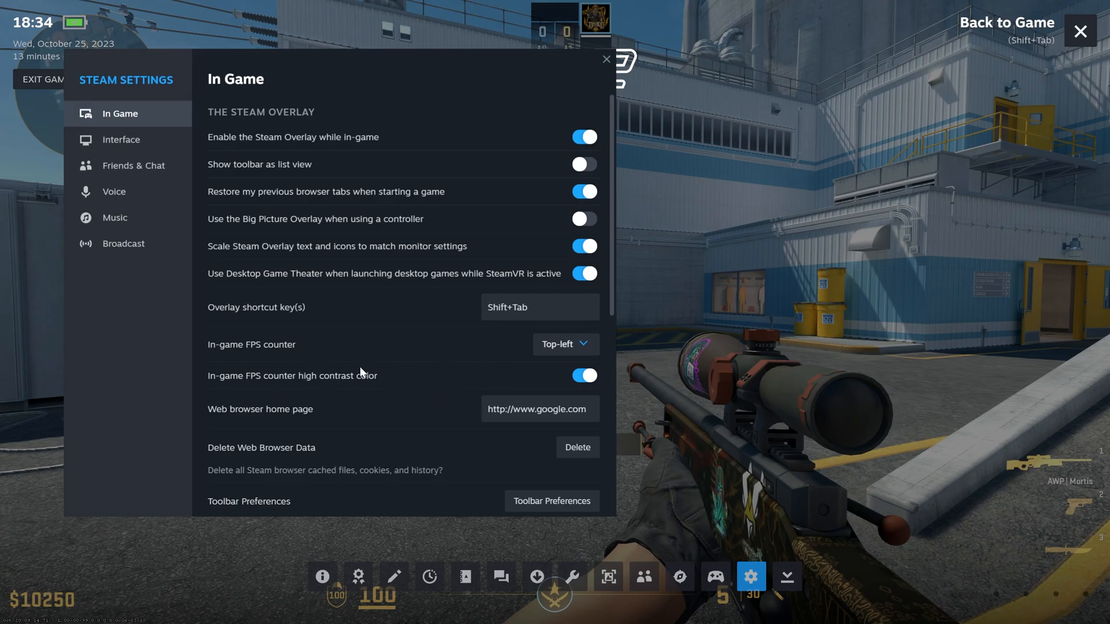
{"action": "left_click", "coordinate": [1080, 31]}
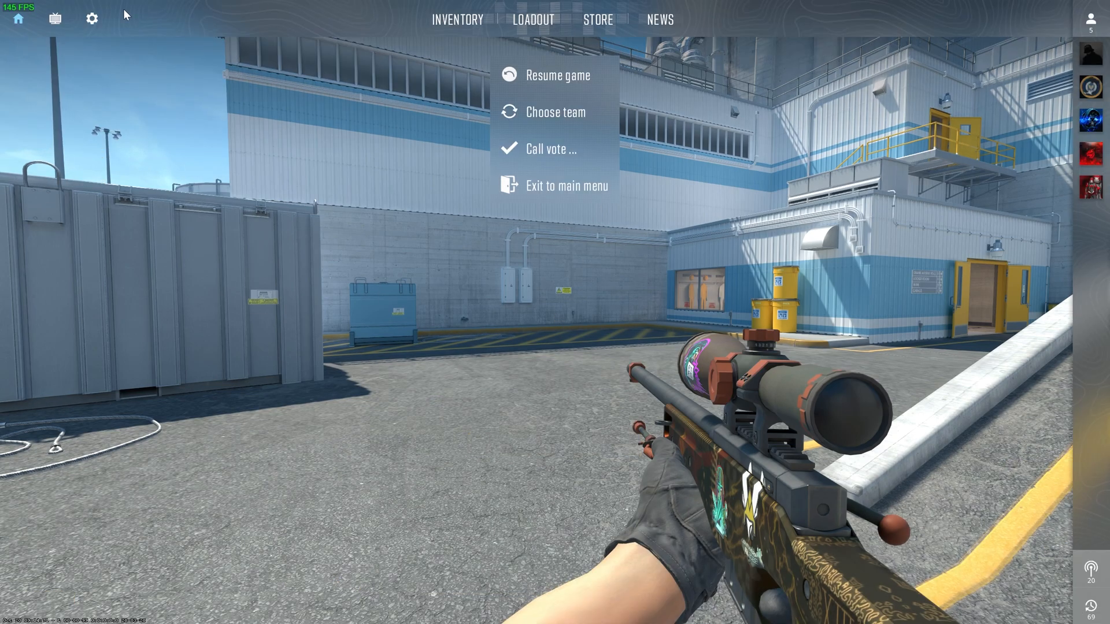
Step: Set the Video refresh rate to 165 Hz at 2560x1440 fullscreen
{"action": "left_click", "coordinate": [91, 19]}
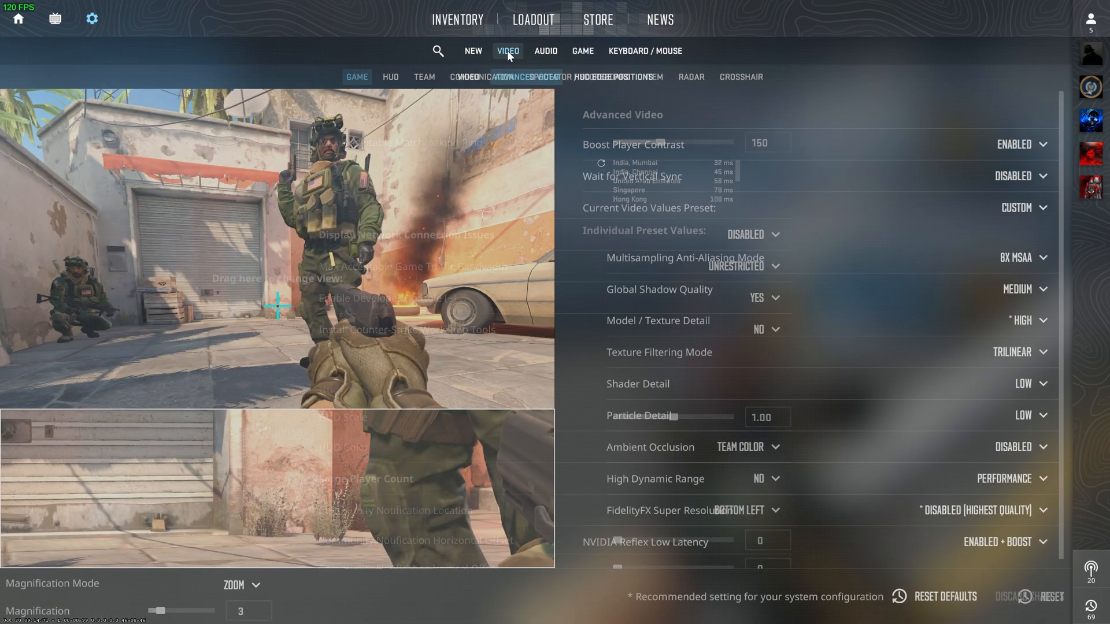
{"action": "left_click", "coordinate": [468, 76]}
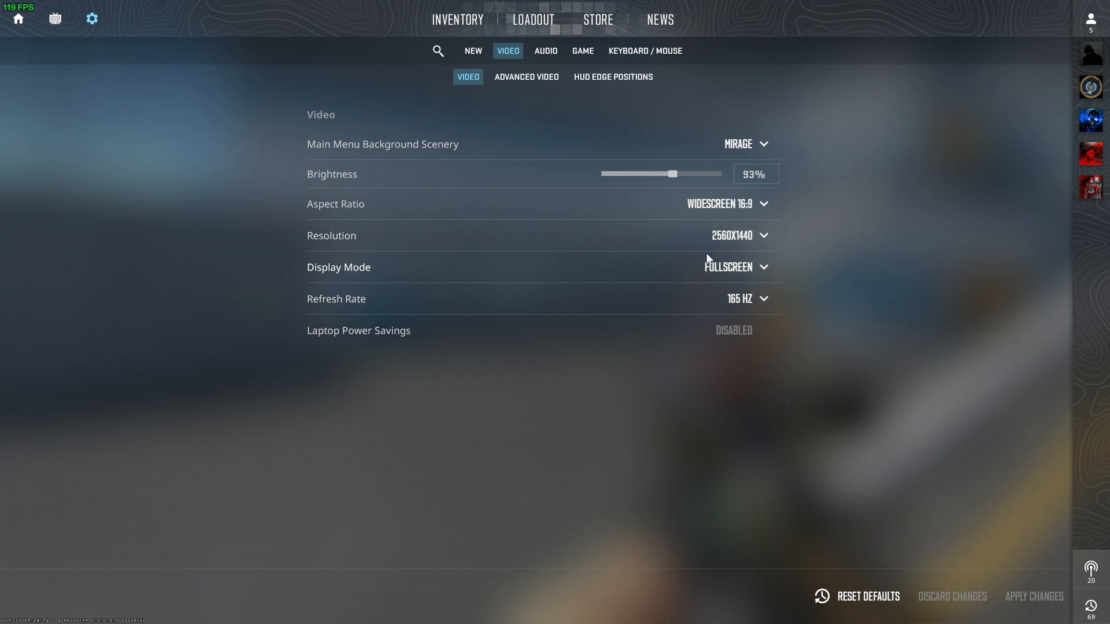
{"action": "mouse_move", "coordinate": [767, 302]}
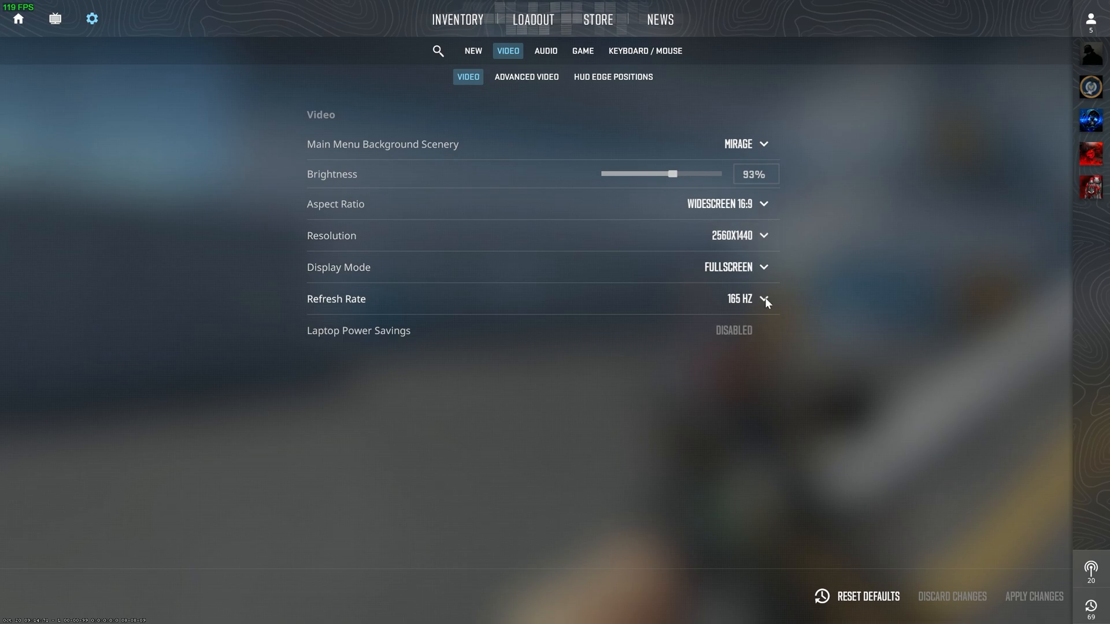
{"action": "left_click", "coordinate": [745, 298]}
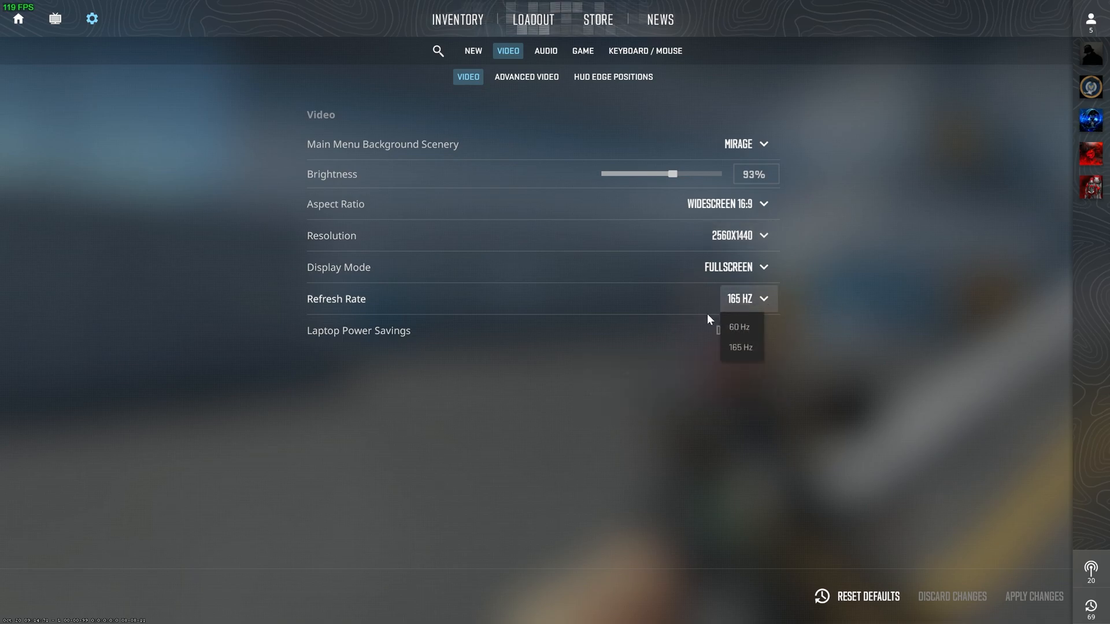
{"action": "left_click", "coordinate": [739, 346]}
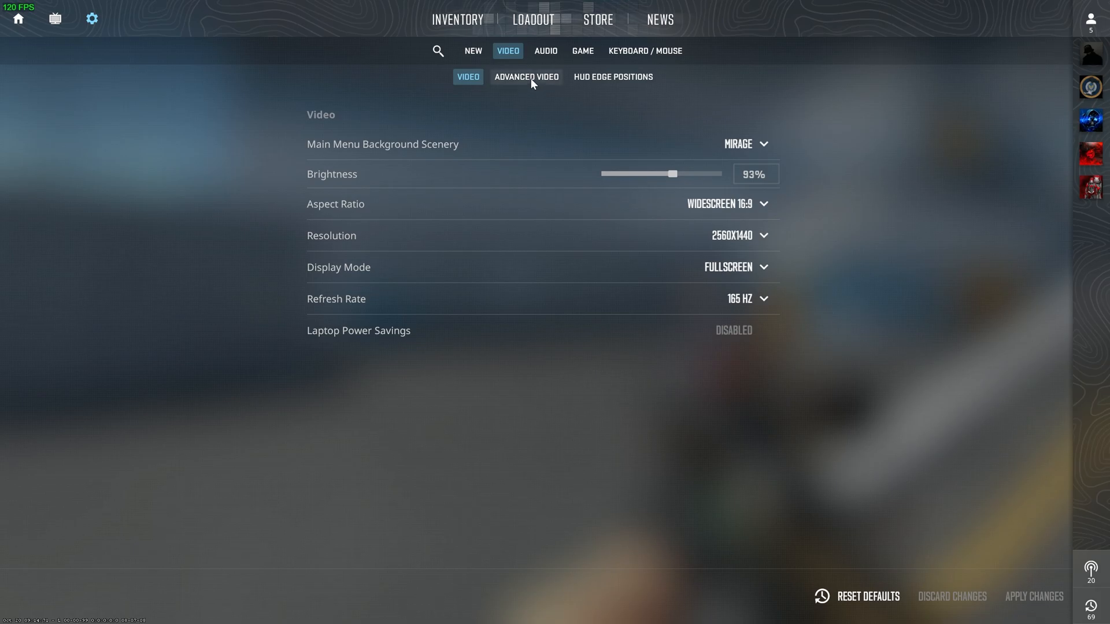
{"action": "left_click", "coordinate": [525, 76]}
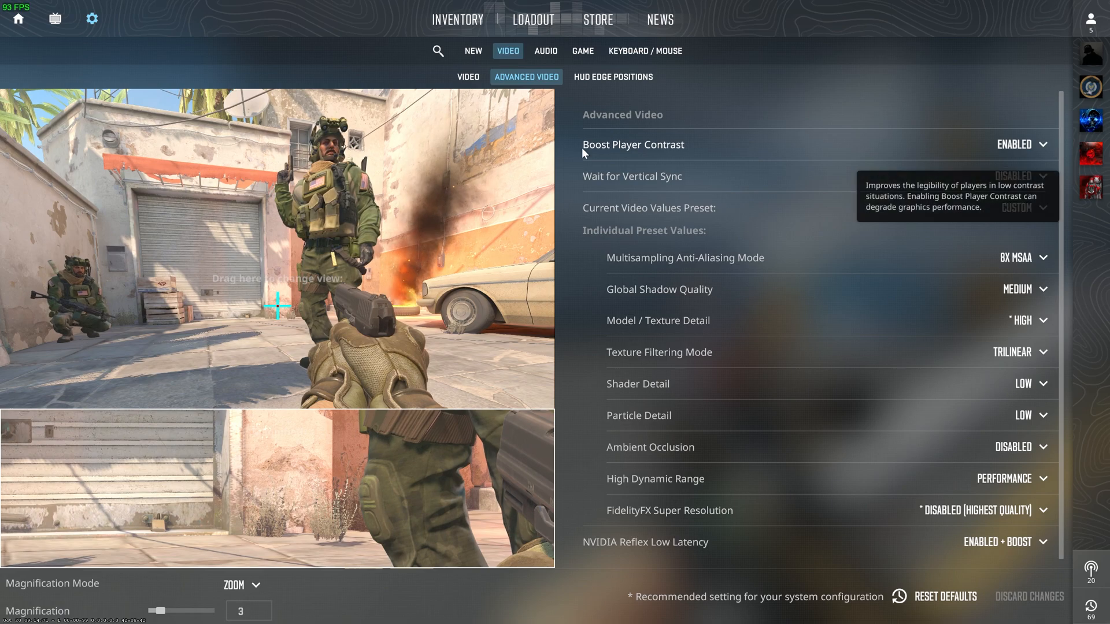
{"action": "mouse_move", "coordinate": [733, 150]}
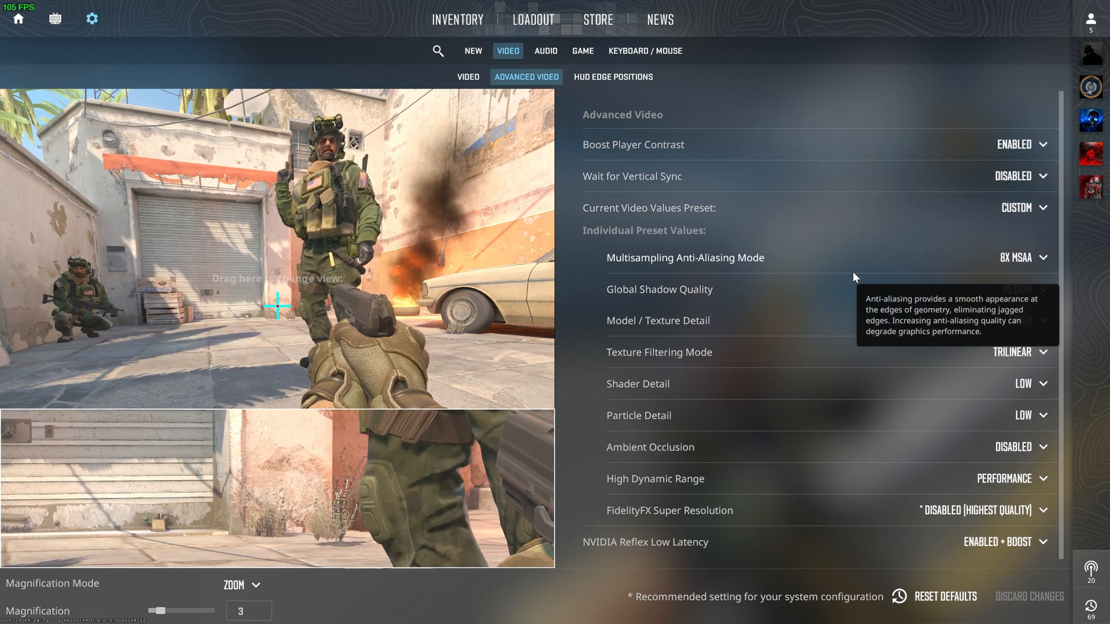
Step: Review the anti-aliasing mode choices, leaving CMAA2 selected
{"action": "left_click", "coordinate": [1021, 257]}
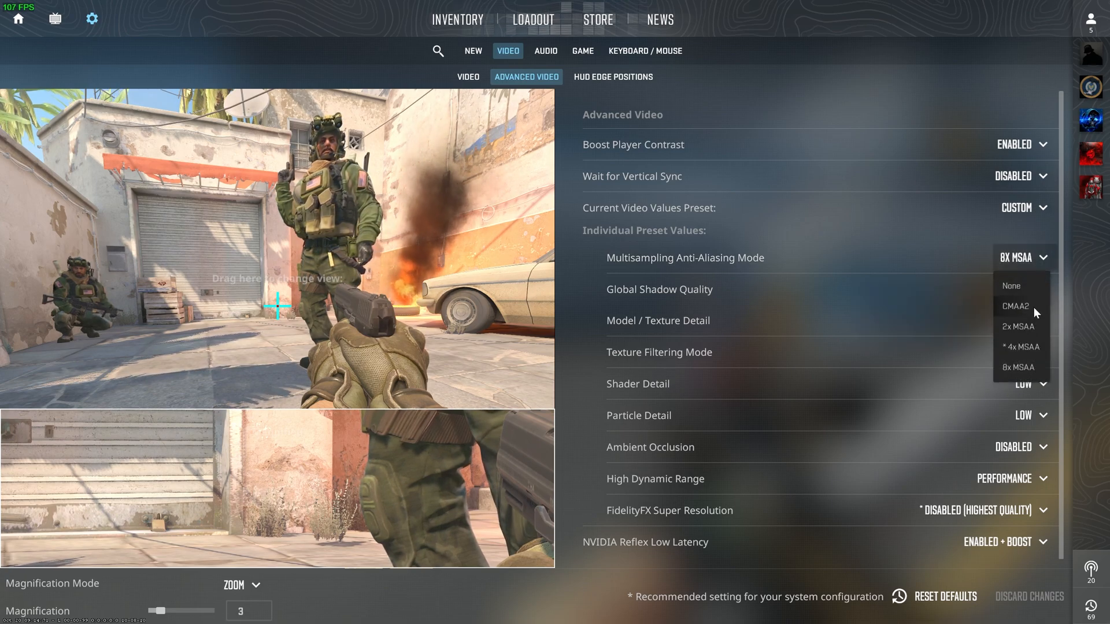
{"action": "left_click", "coordinate": [1012, 305]}
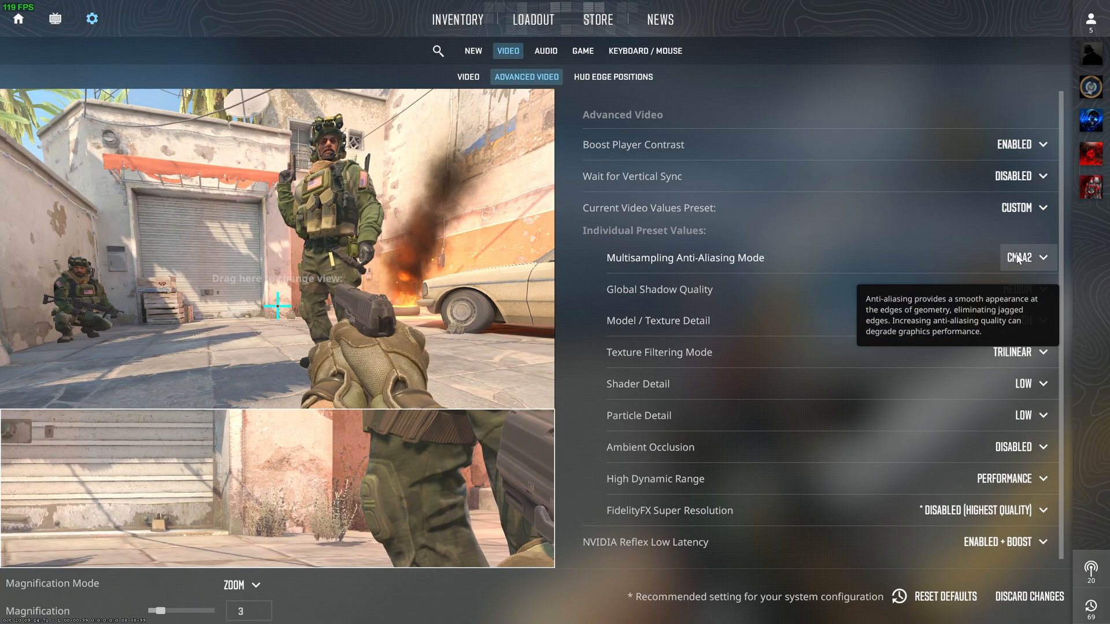
{"action": "left_click", "coordinate": [1024, 257]}
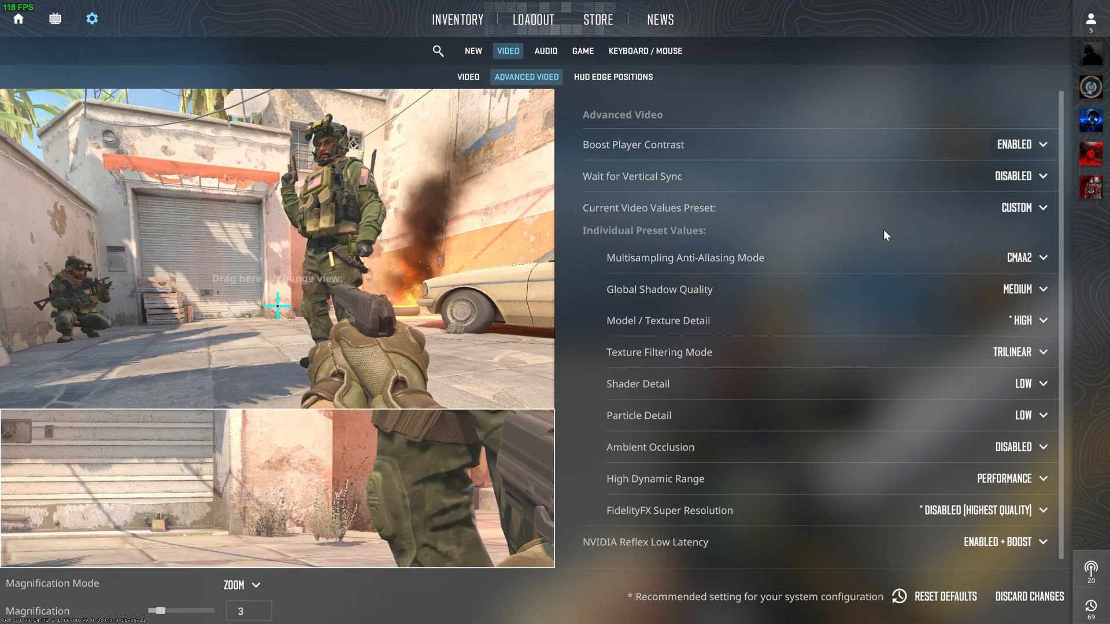
{"action": "left_click", "coordinate": [1022, 289]}
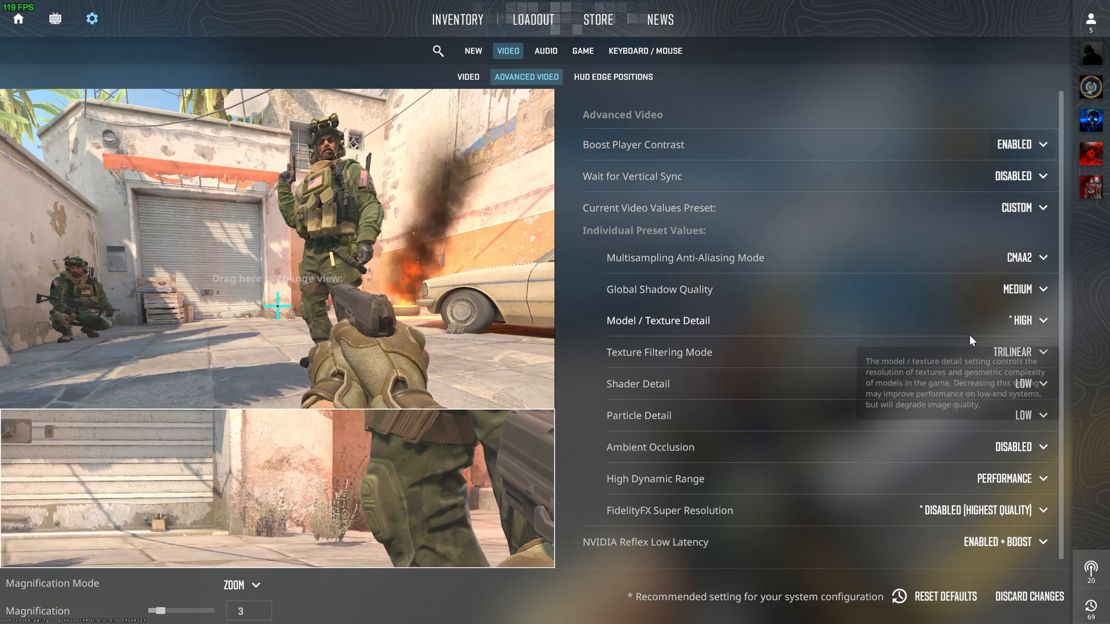
Step: Lower Model / Texture Detail from High to Low
{"action": "left_click", "coordinate": [1023, 321]}
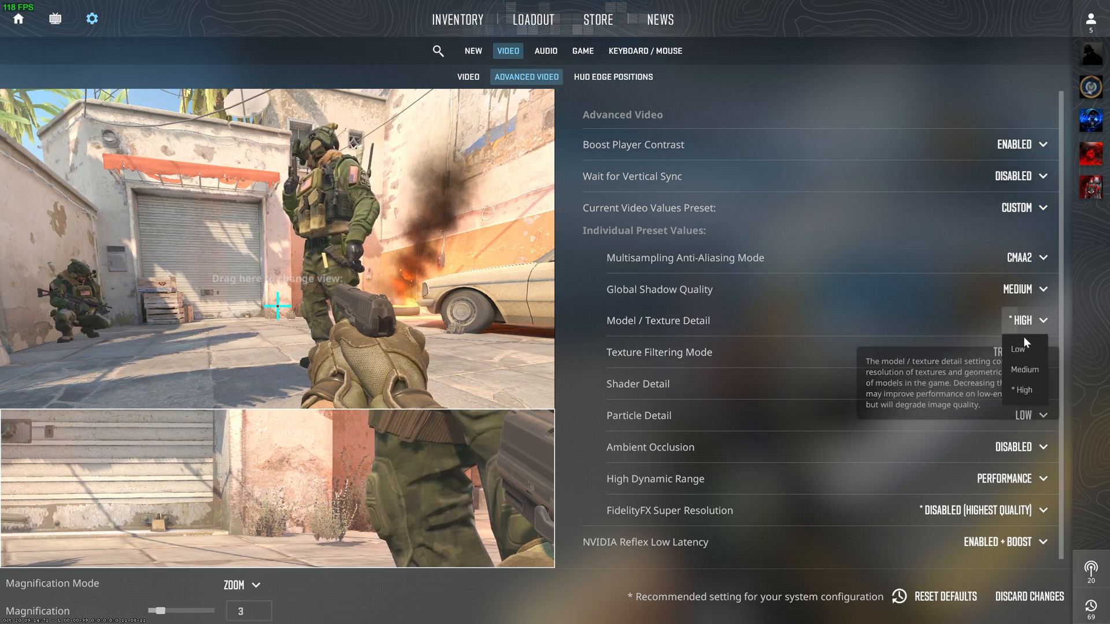
{"action": "left_click", "coordinate": [1017, 349]}
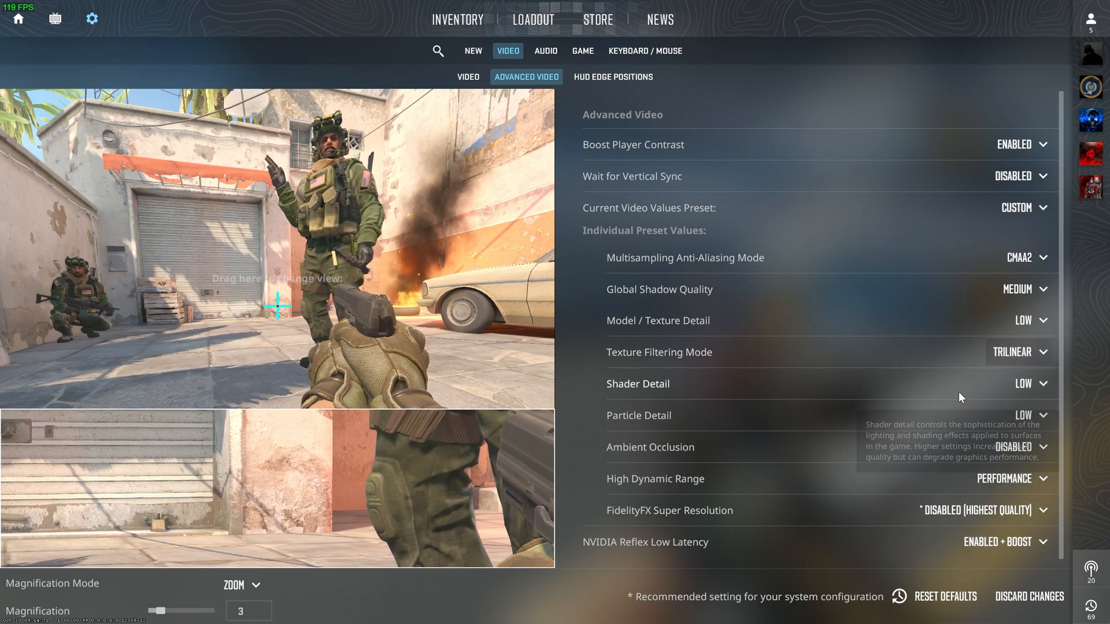
{"action": "left_click", "coordinate": [1019, 351]}
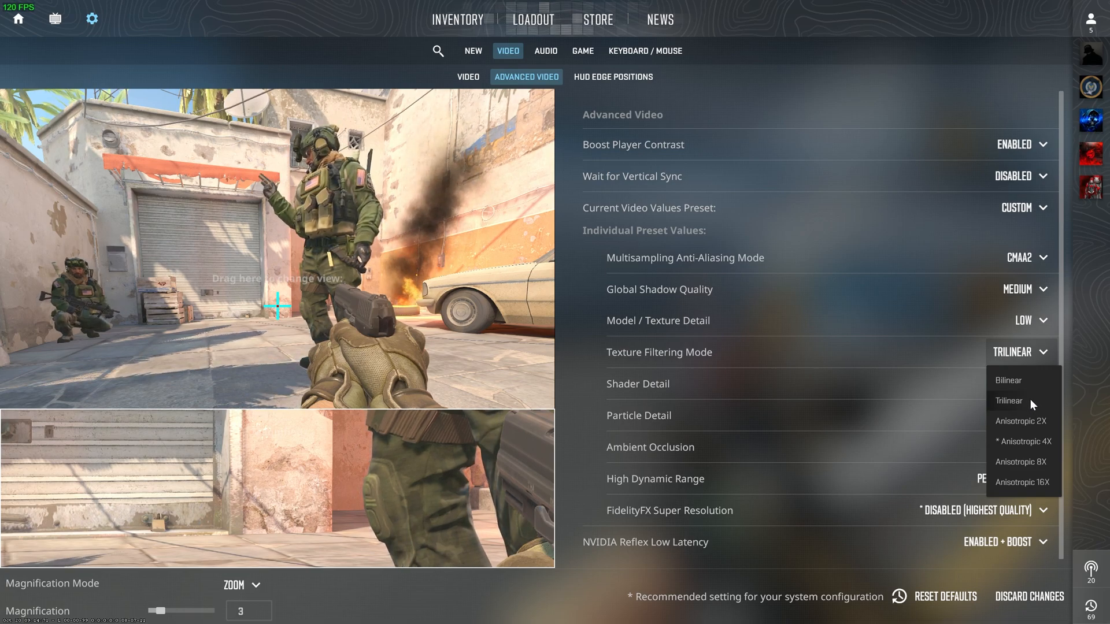
{"action": "mouse_move", "coordinate": [600, 291]}
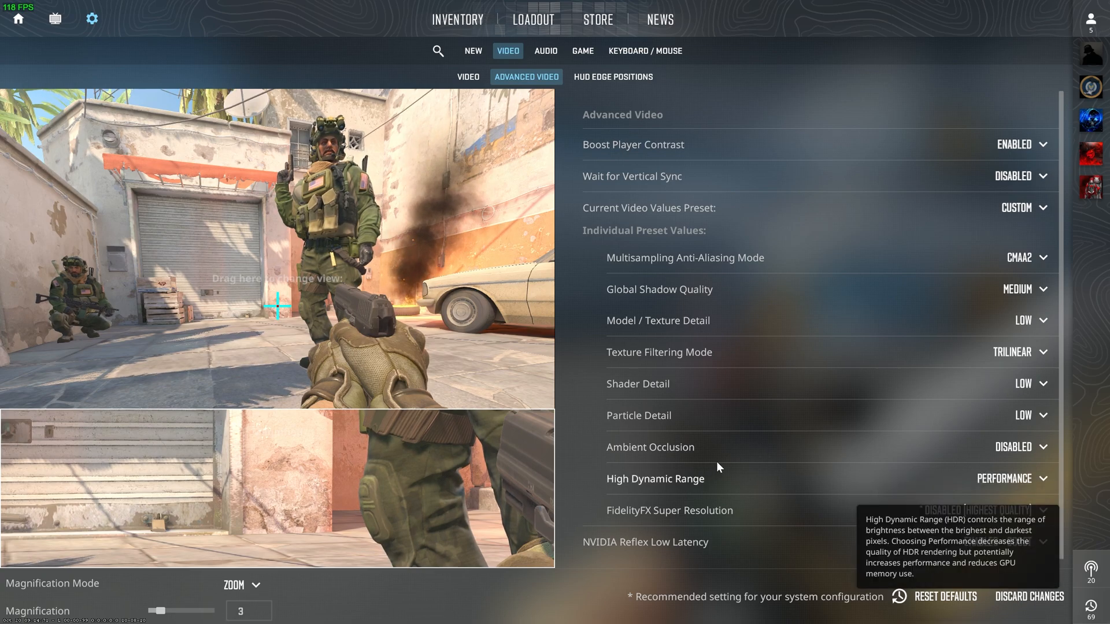
{"action": "mouse_move", "coordinate": [692, 464]}
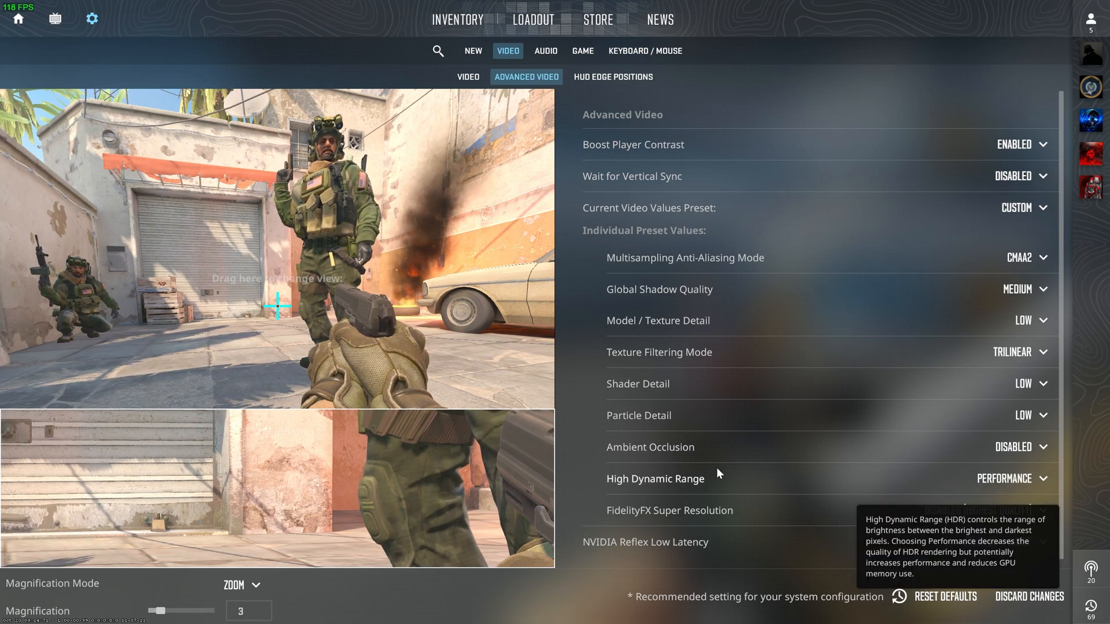
{"action": "mouse_move", "coordinate": [681, 460]}
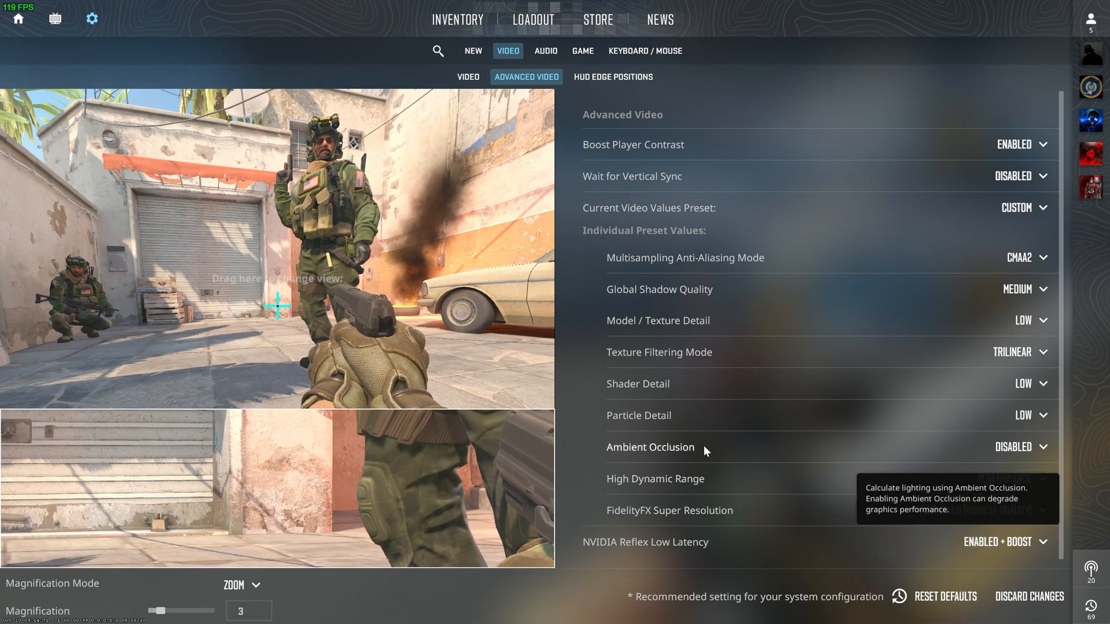
{"action": "mouse_move", "coordinate": [716, 487]}
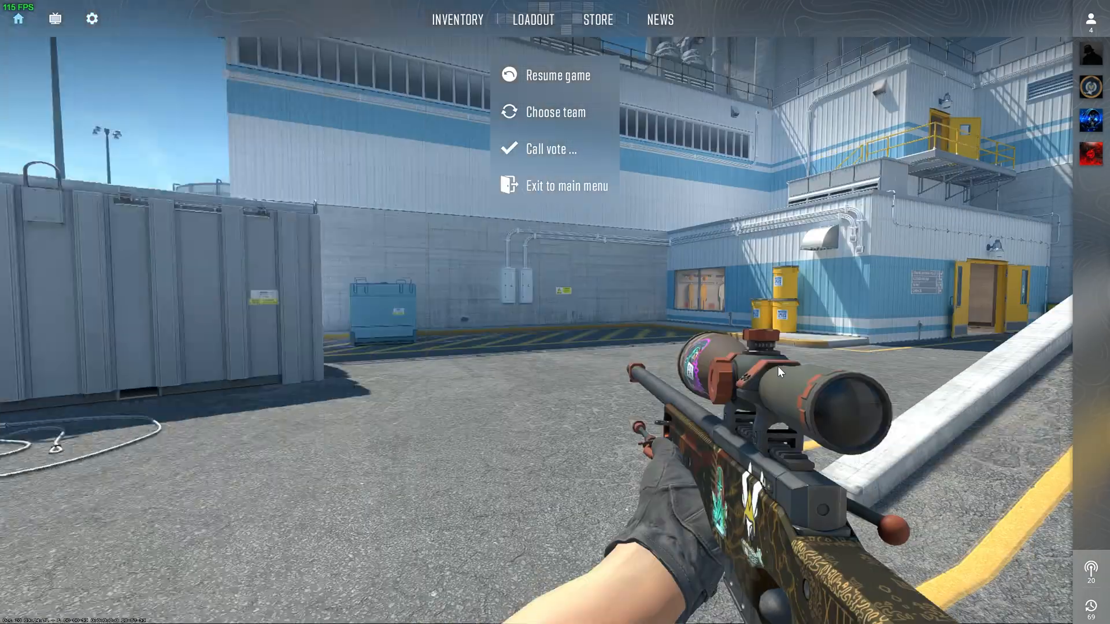
Step: Set FidelityFX Super Resolution to Disabled (Highest Quality) in Advanced Video
{"action": "left_click", "coordinate": [557, 75]}
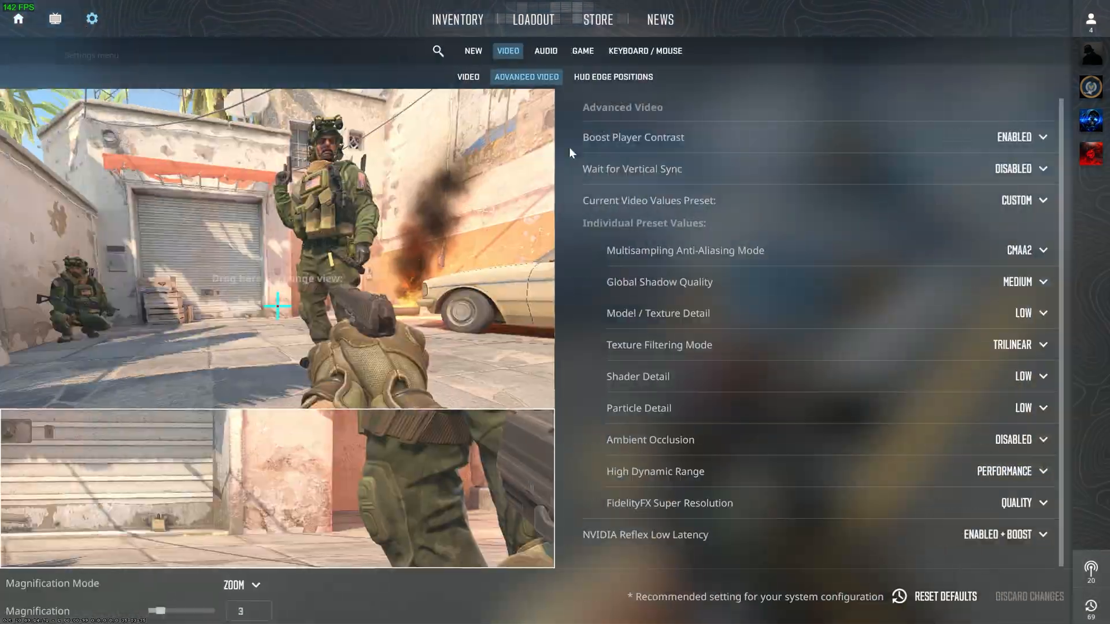
{"action": "left_click", "coordinate": [1022, 504]}
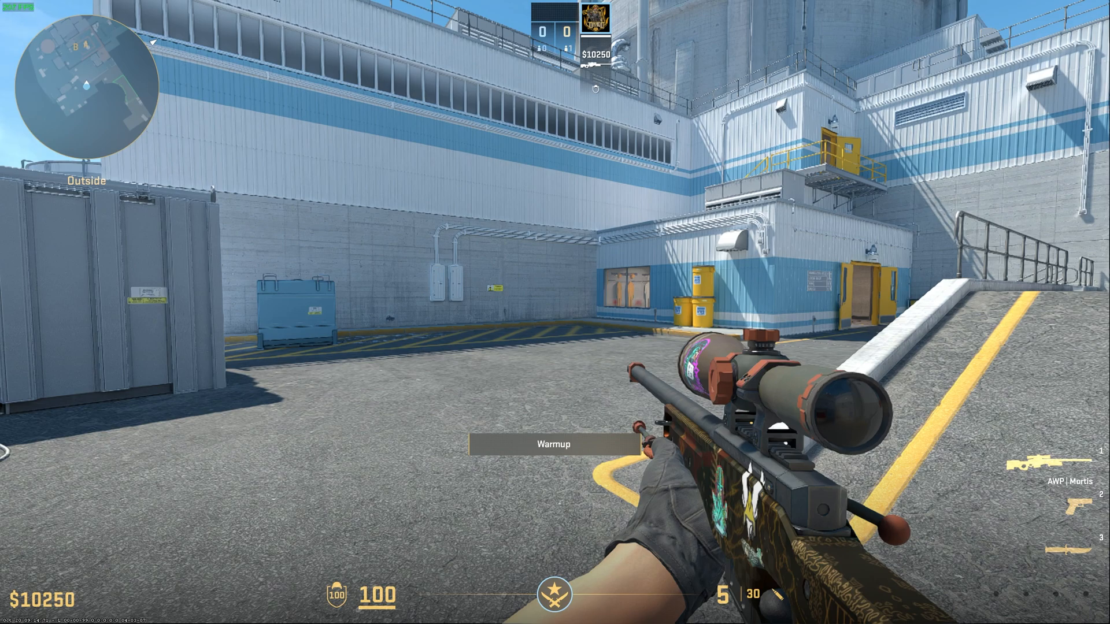
{"action": "key", "text": "Escape"}
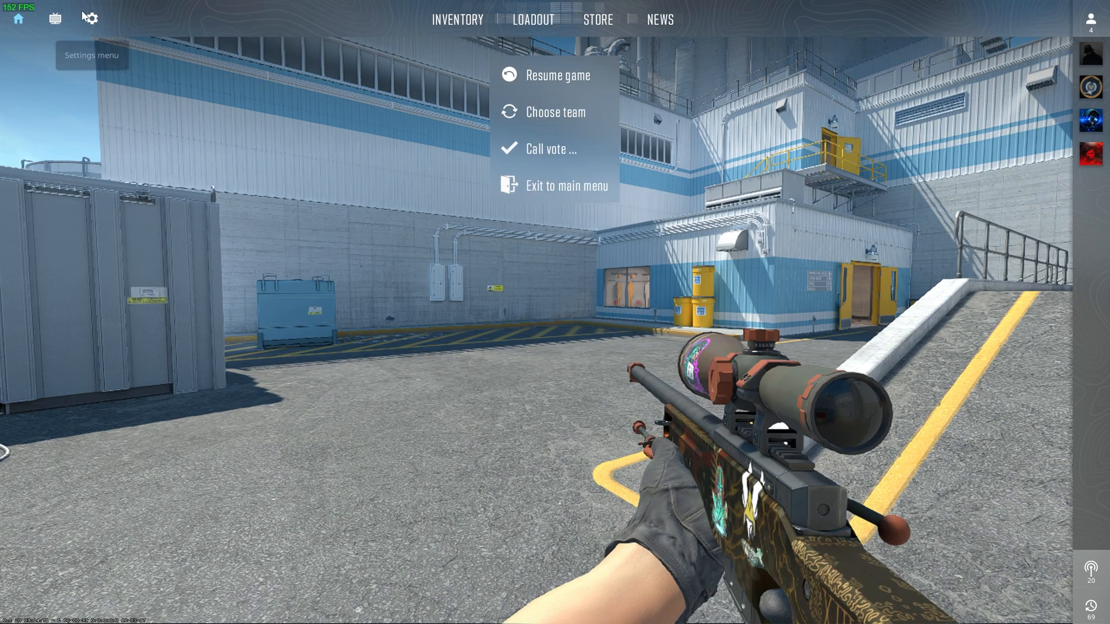
{"action": "left_click", "coordinate": [92, 17]}
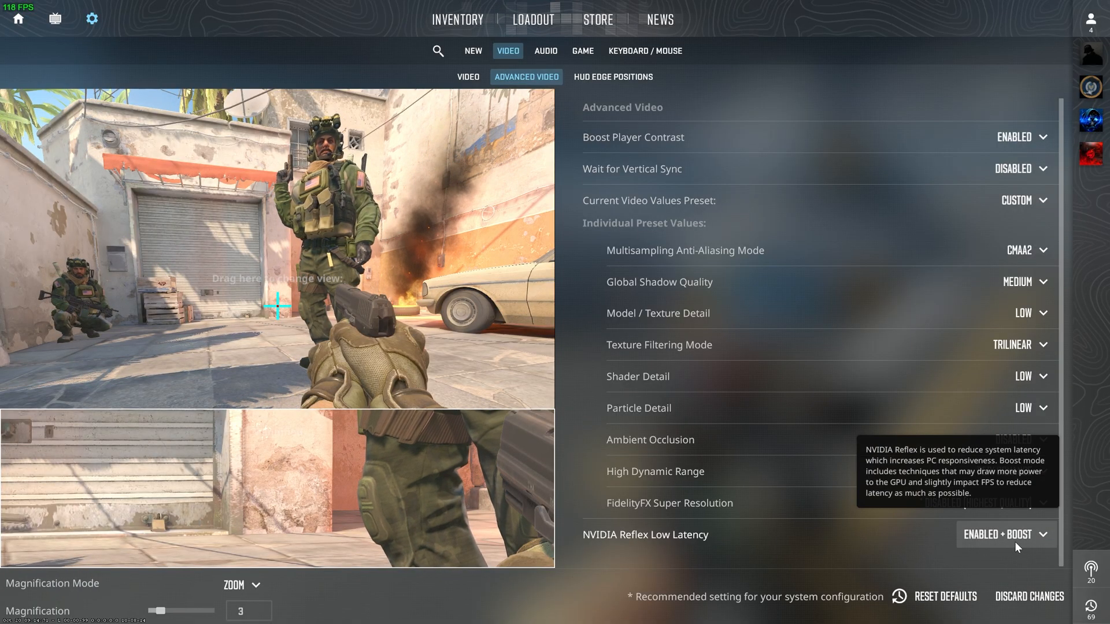
{"action": "left_click", "coordinate": [1005, 535]}
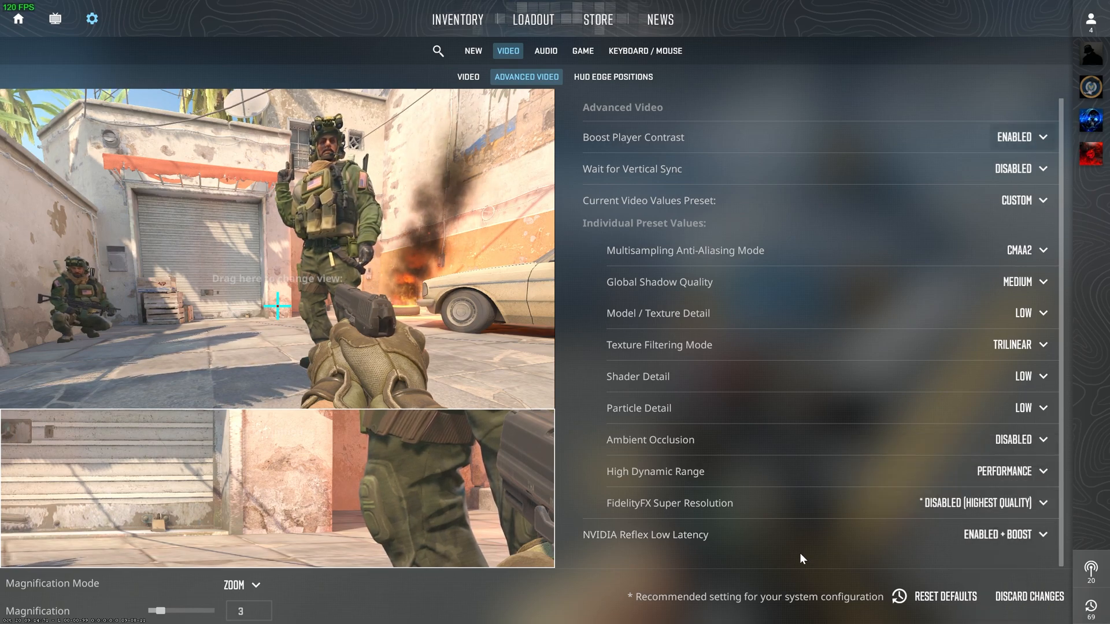
{"action": "mouse_move", "coordinate": [782, 574]}
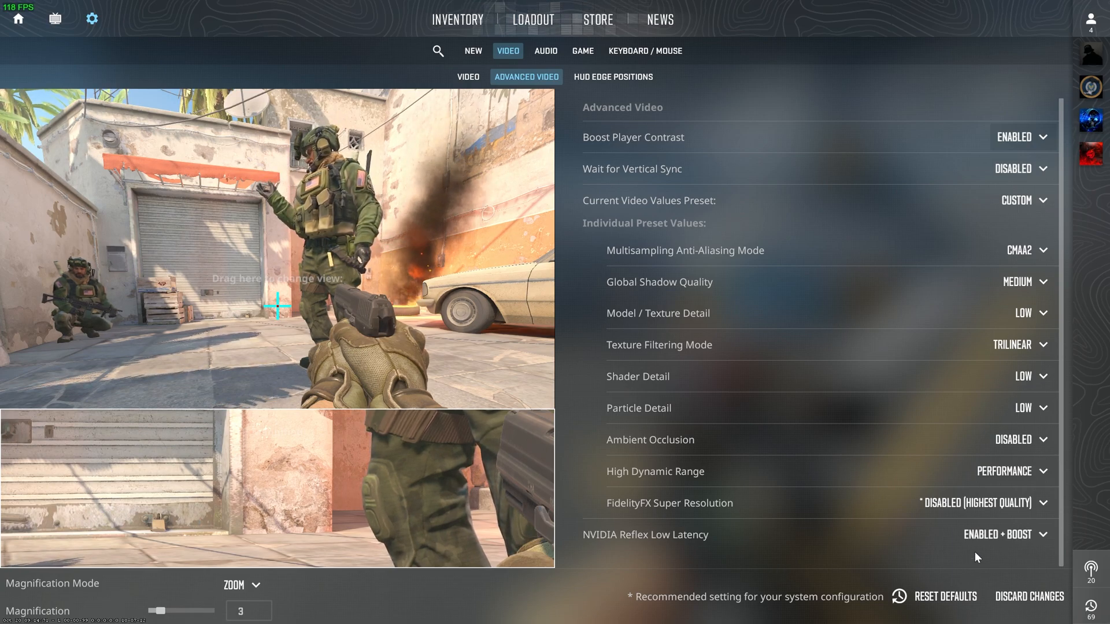
{"action": "mouse_move", "coordinate": [1004, 545]}
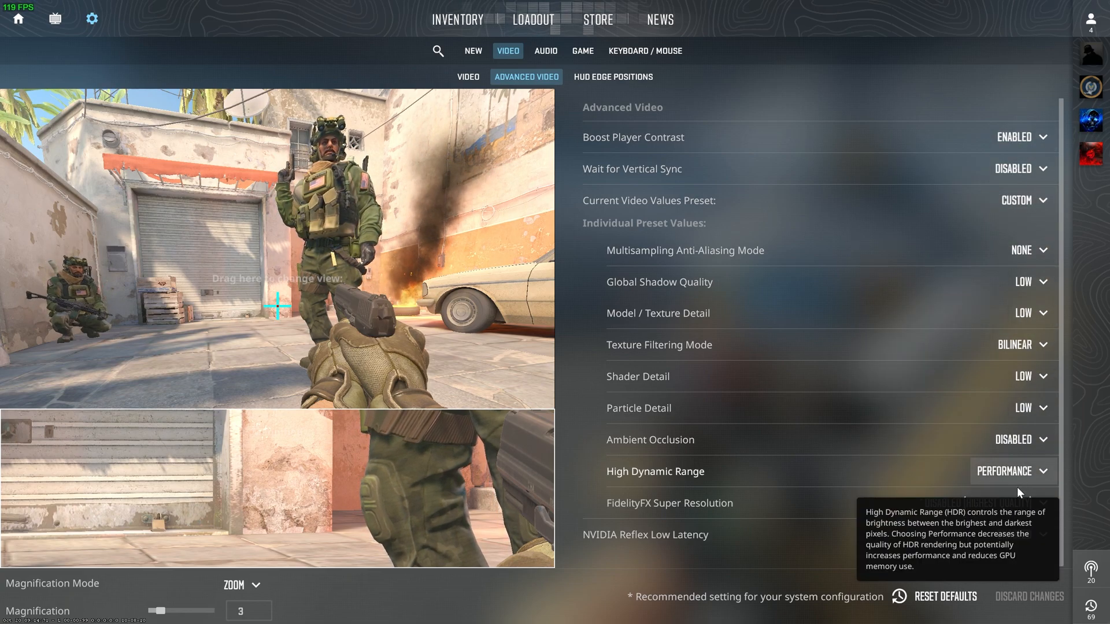
{"action": "mouse_move", "coordinate": [977, 503]}
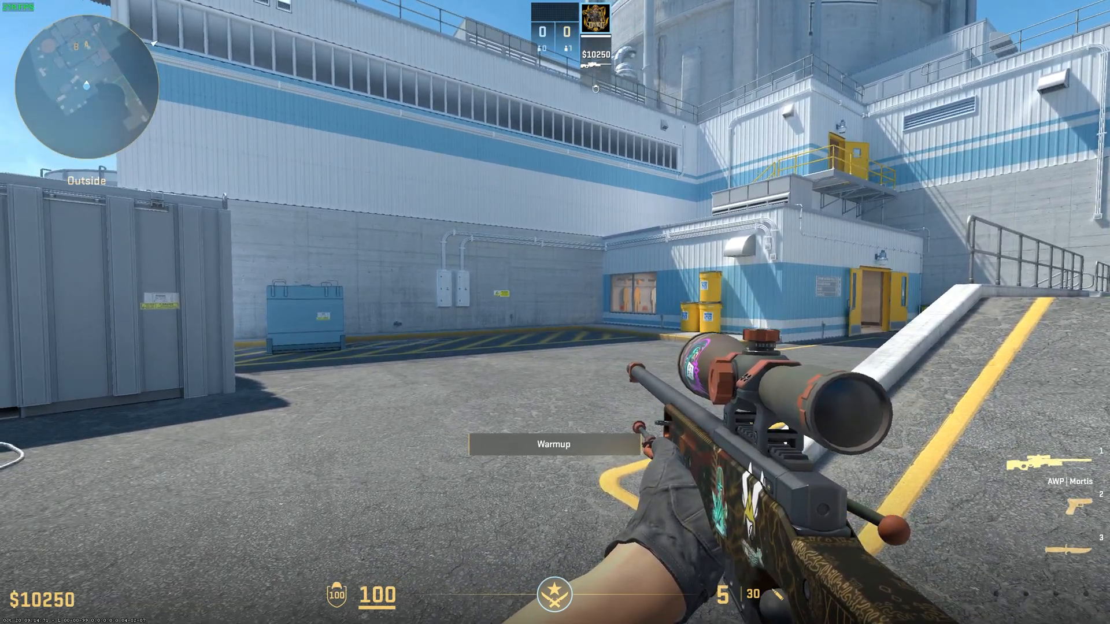
Step: Set NVIDIA Reflex Low Latency to Enabled instead of Enabled + Boost
{"action": "key", "text": "Escape"}
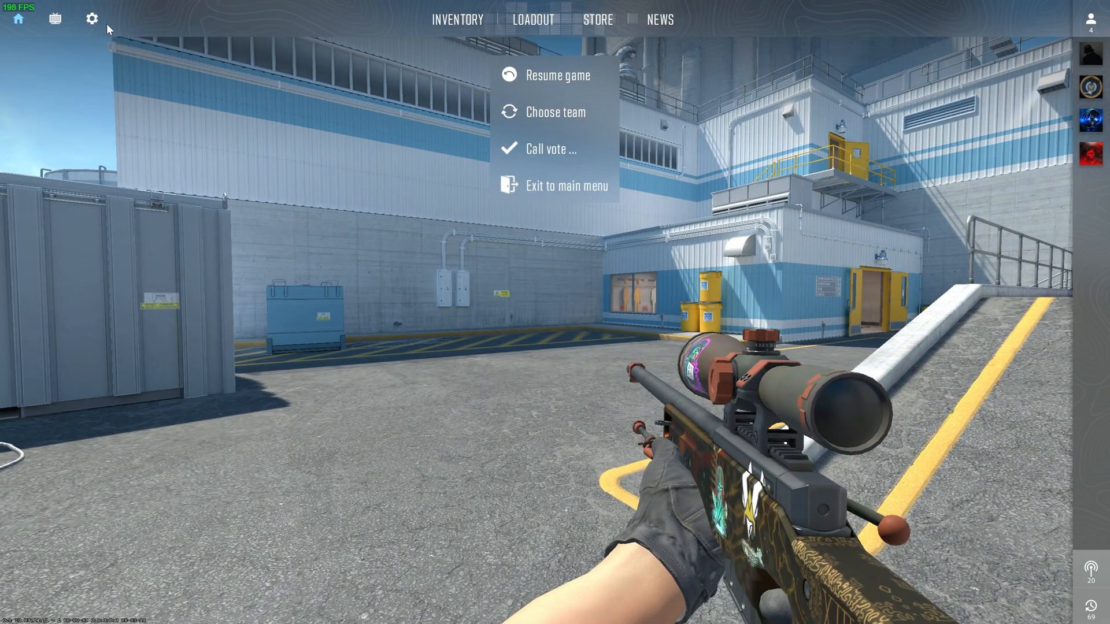
{"action": "left_click", "coordinate": [92, 17]}
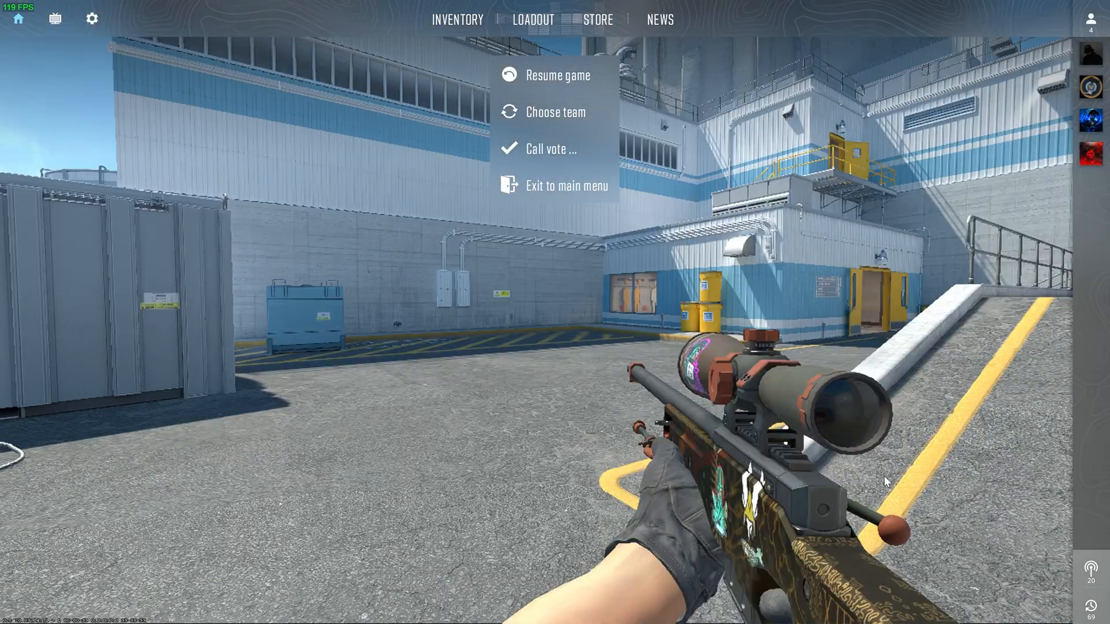
{"action": "left_click", "coordinate": [558, 74]}
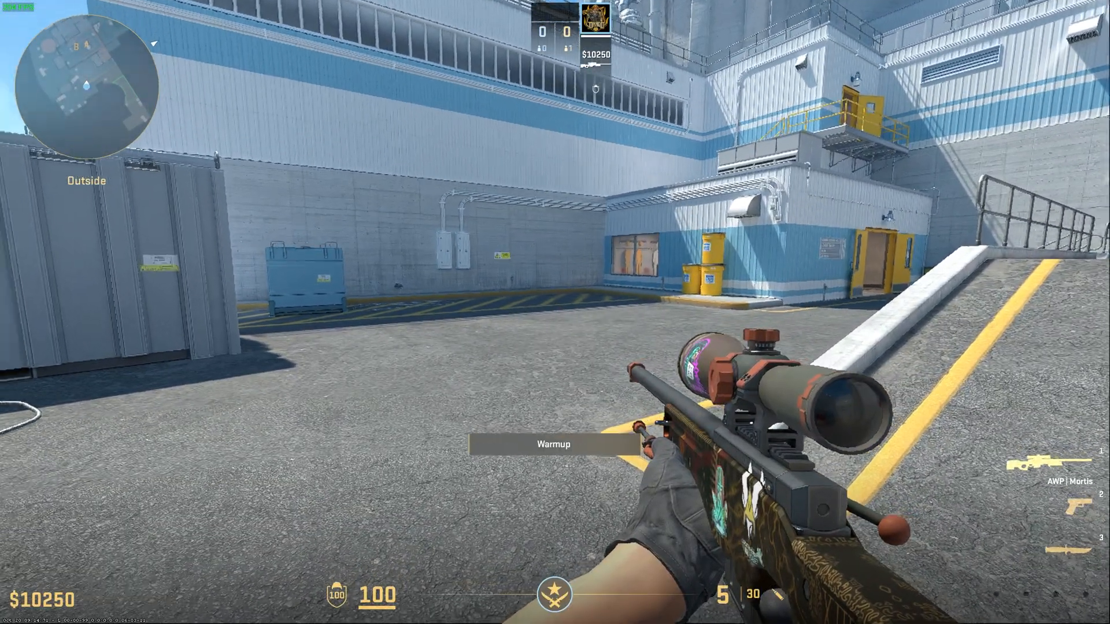
{"action": "key", "text": "Escape"}
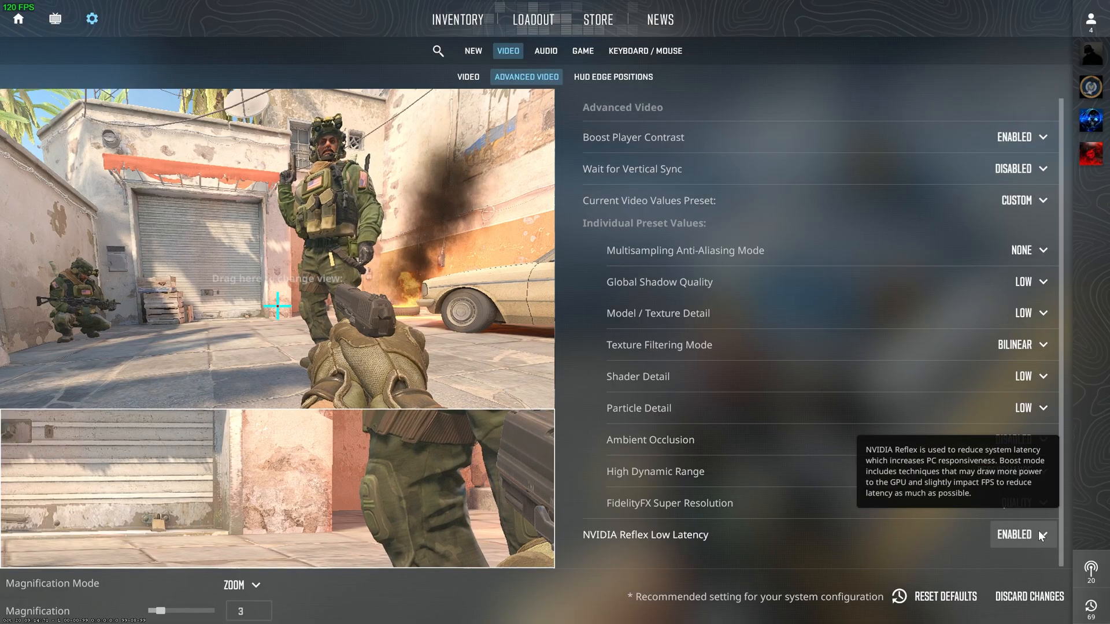
{"action": "left_click", "coordinate": [1021, 534]}
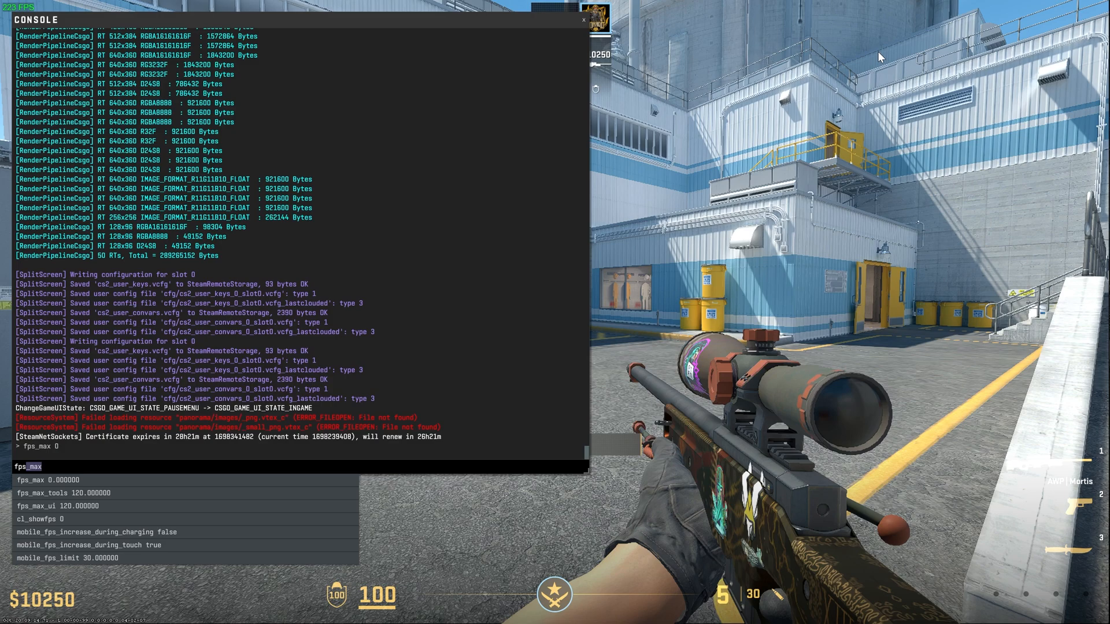
Step: Enter fps_max 165 in the console to cap the frame rate at 165
{"action": "type", "text": "a"}
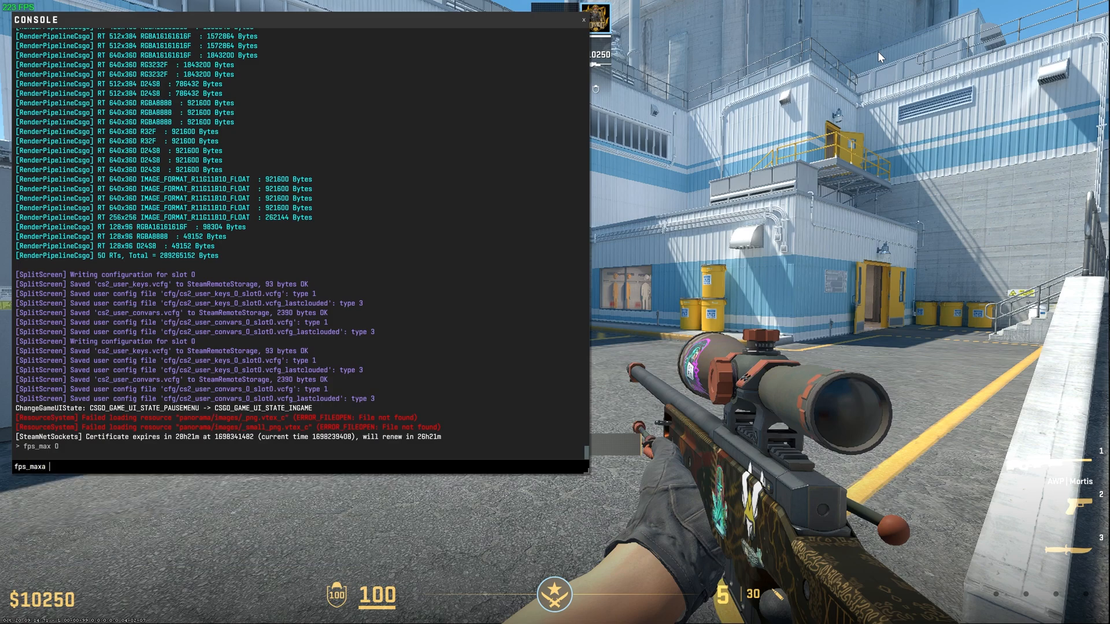
{"action": "type", "text": "165"}
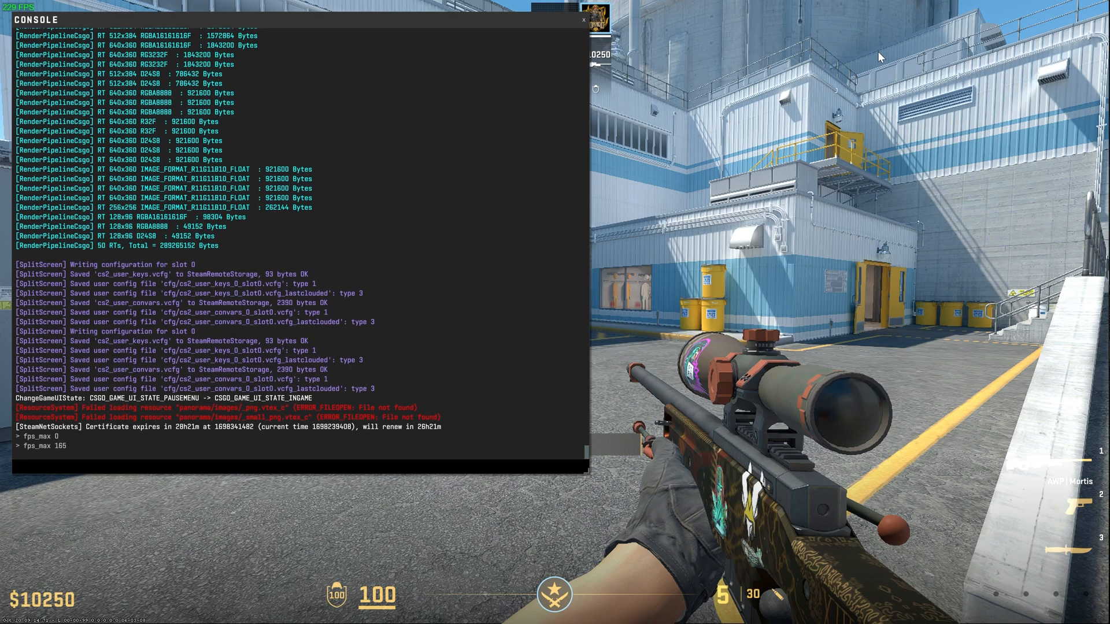
{"action": "key", "text": "`"}
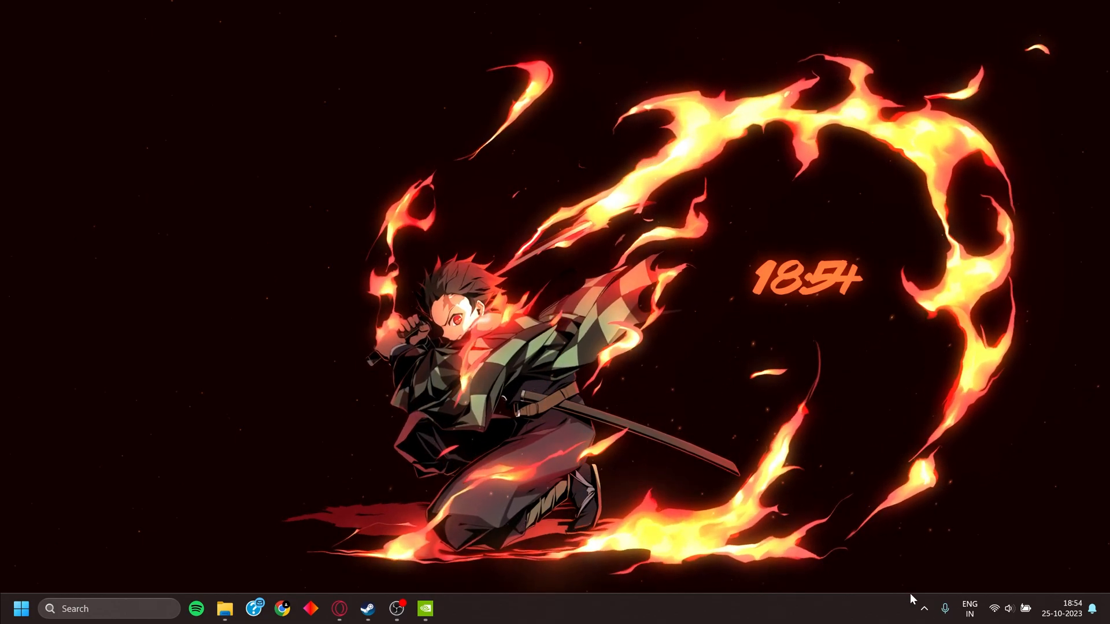
Step: Launch NVIDIA Control Panel from the tray and reach the Counter-Strike 2 program profile
{"action": "left_click", "coordinate": [924, 609]}
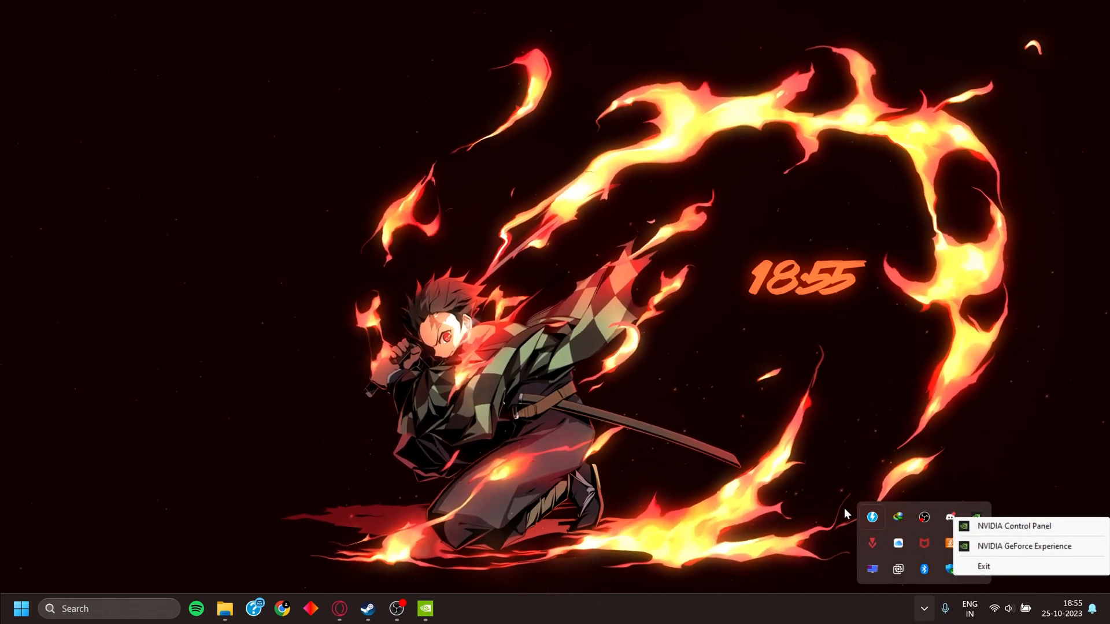
{"action": "left_click", "coordinate": [1013, 526]}
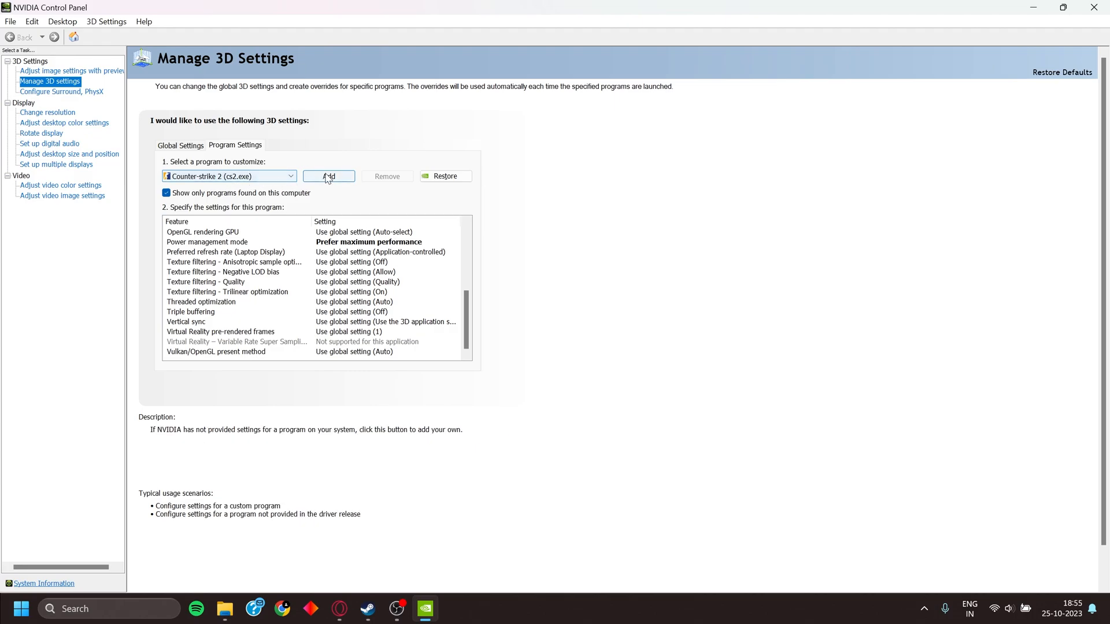
{"action": "left_click", "coordinate": [328, 176]}
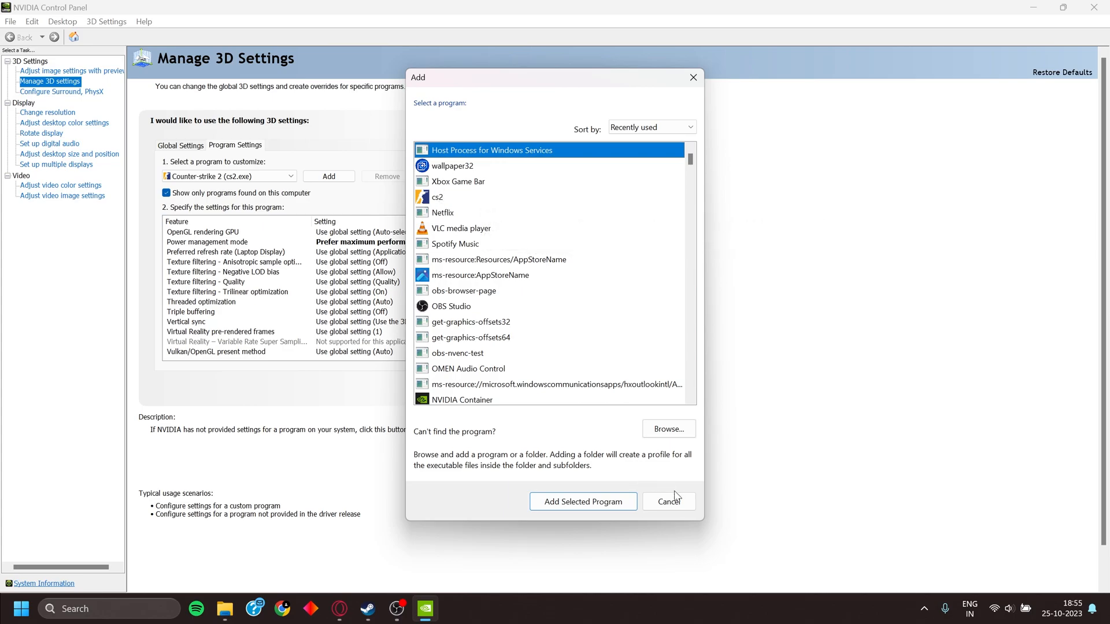
{"action": "left_click", "coordinate": [667, 501]}
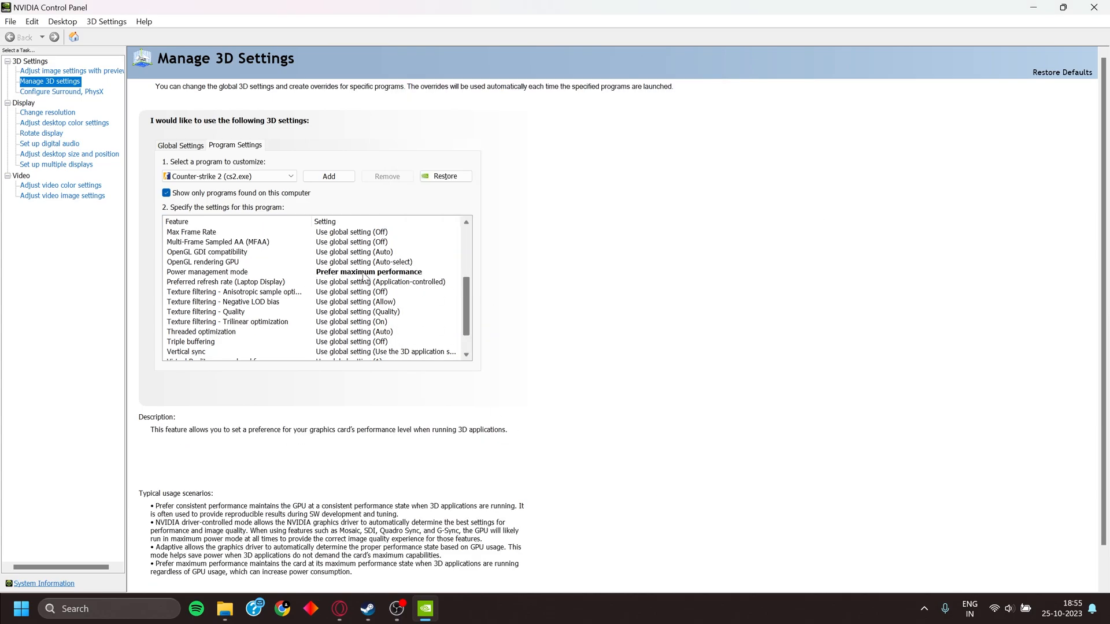
Step: Select Power management mode for the profile, reading Prefer maximum performance
{"action": "left_click", "coordinate": [207, 271]}
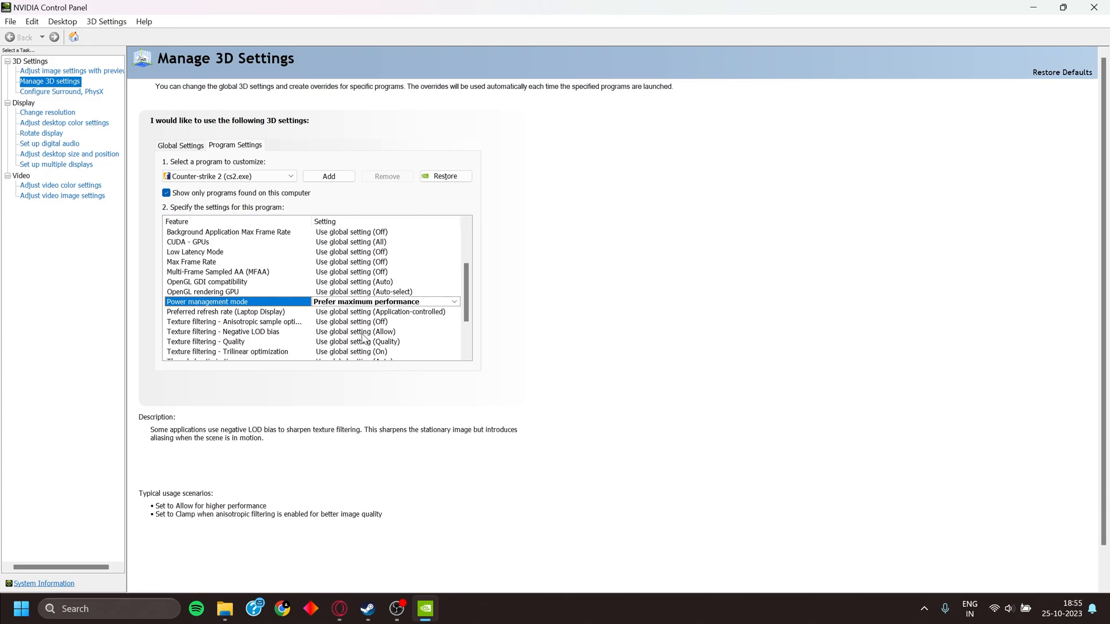
{"action": "scroll", "scroll_direction": "down", "scroll_amount": 3}
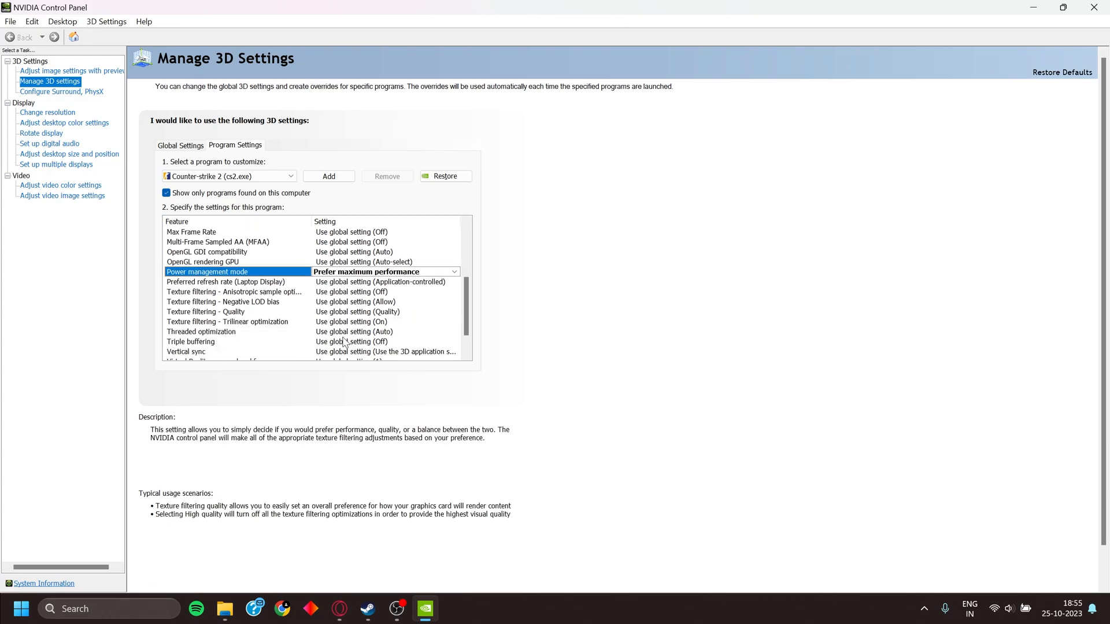
{"action": "scroll", "scroll_direction": "down", "scroll_amount": 3}
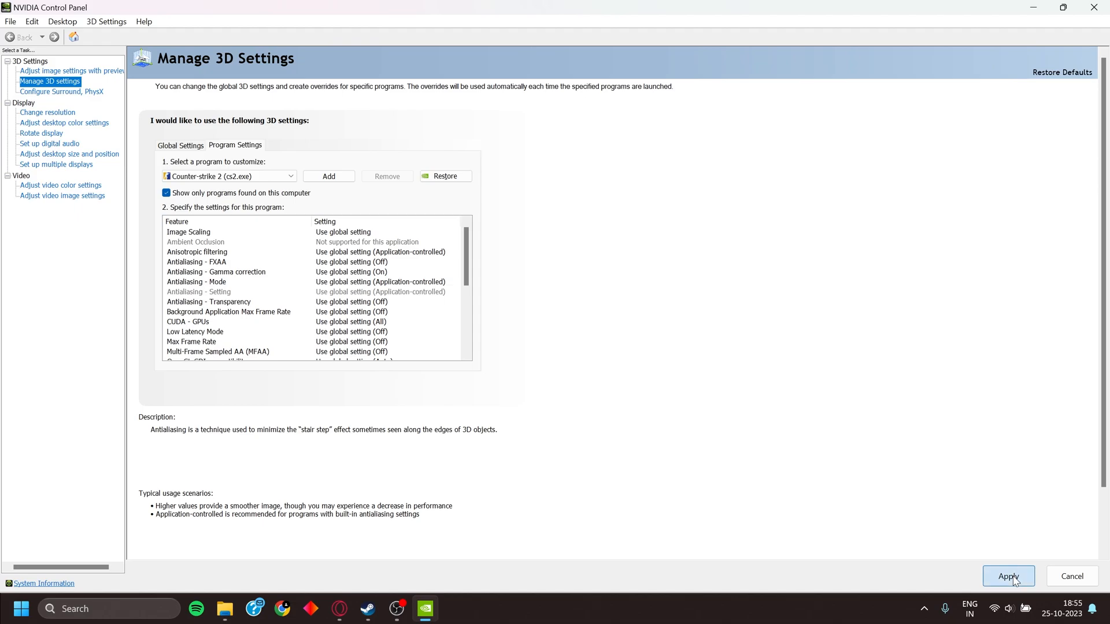
{"action": "mouse_move", "coordinate": [1037, 9]}
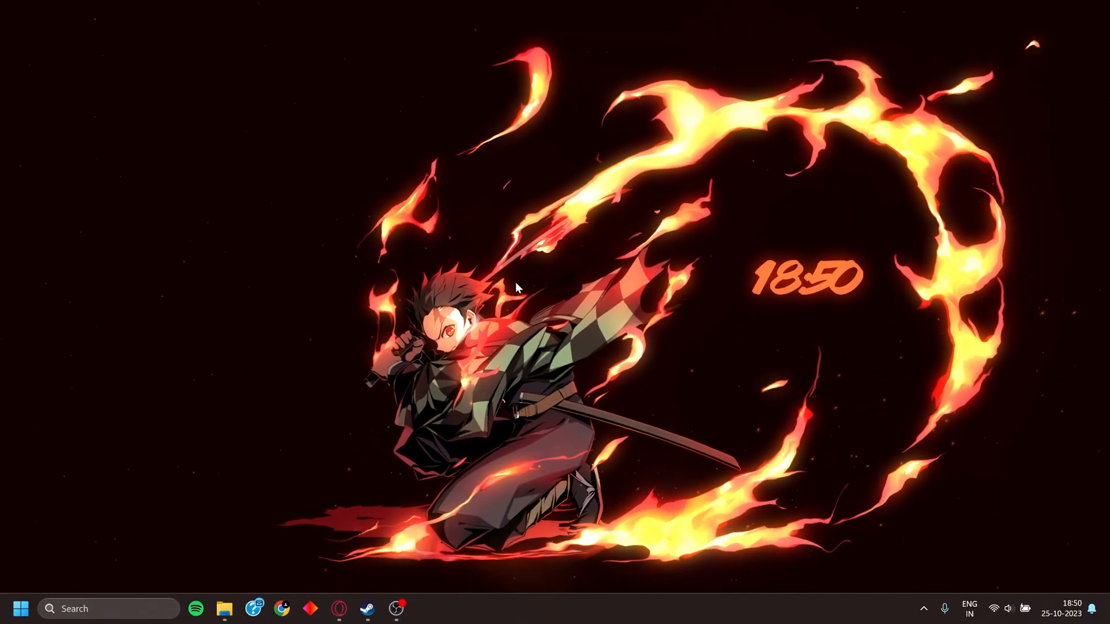
Step: Launch AMD Adrenalin and review the Gaming profile's Anti-Lag, Chill, Boost and Sharpening settings
{"action": "right_click", "coordinate": [517, 288]}
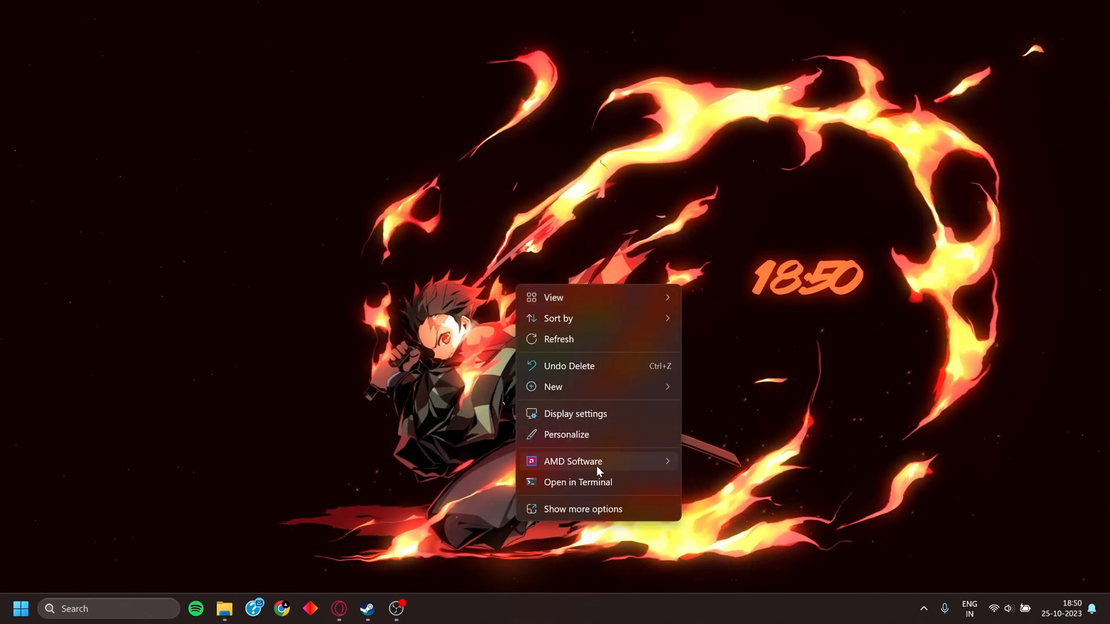
{"action": "mouse_move", "coordinate": [573, 462]}
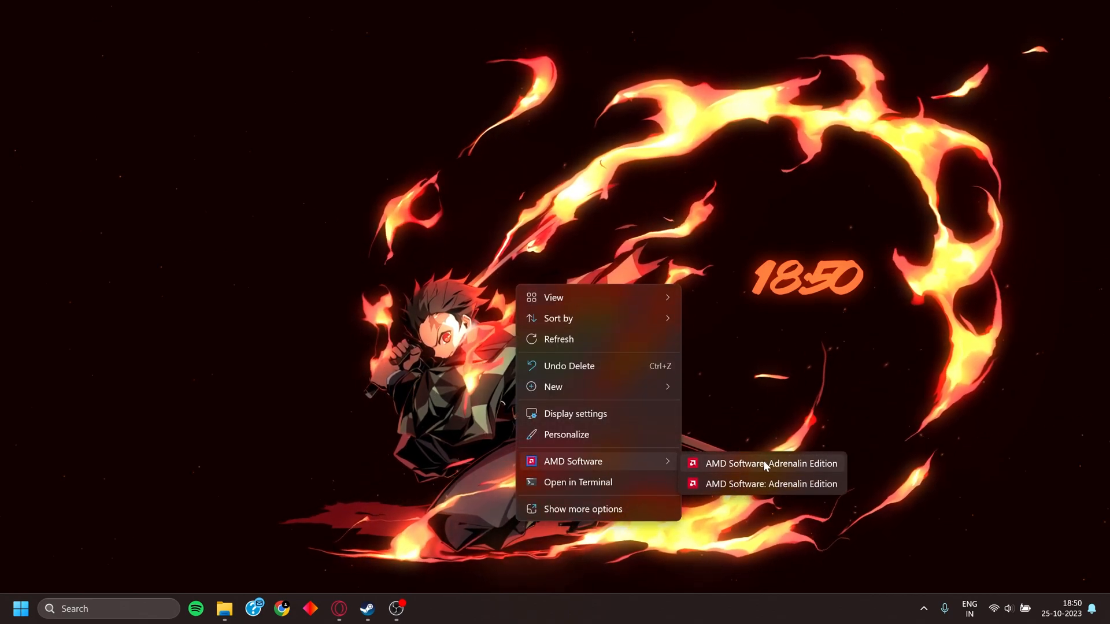
{"action": "left_click", "coordinate": [772, 464]}
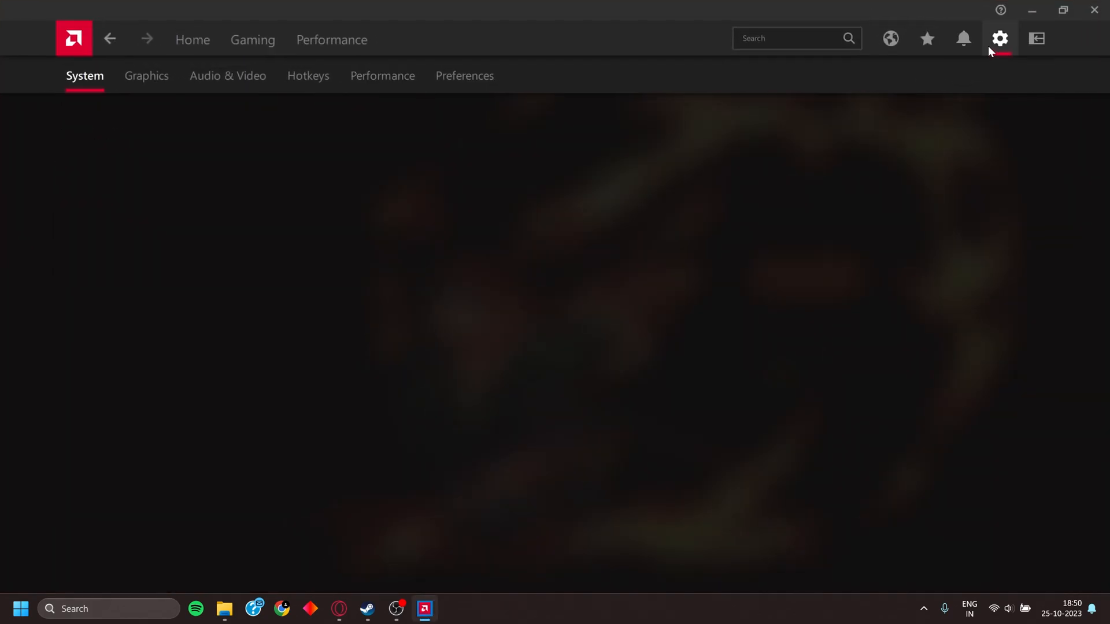
{"action": "left_click", "coordinate": [147, 77]}
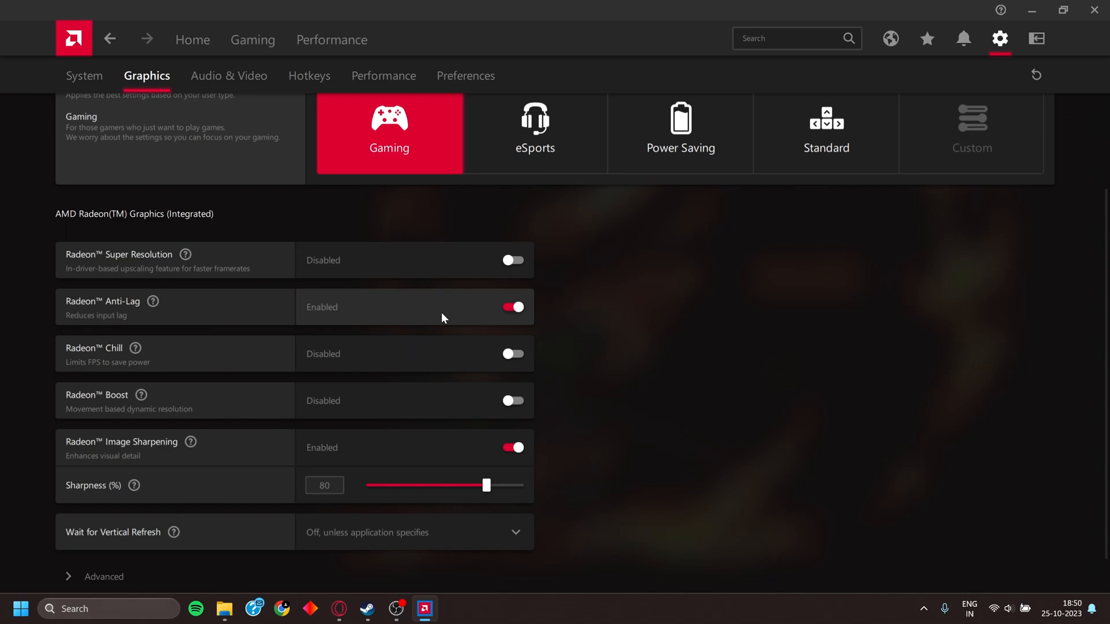
{"action": "scroll", "scroll_direction": "down", "scroll_amount": 3}
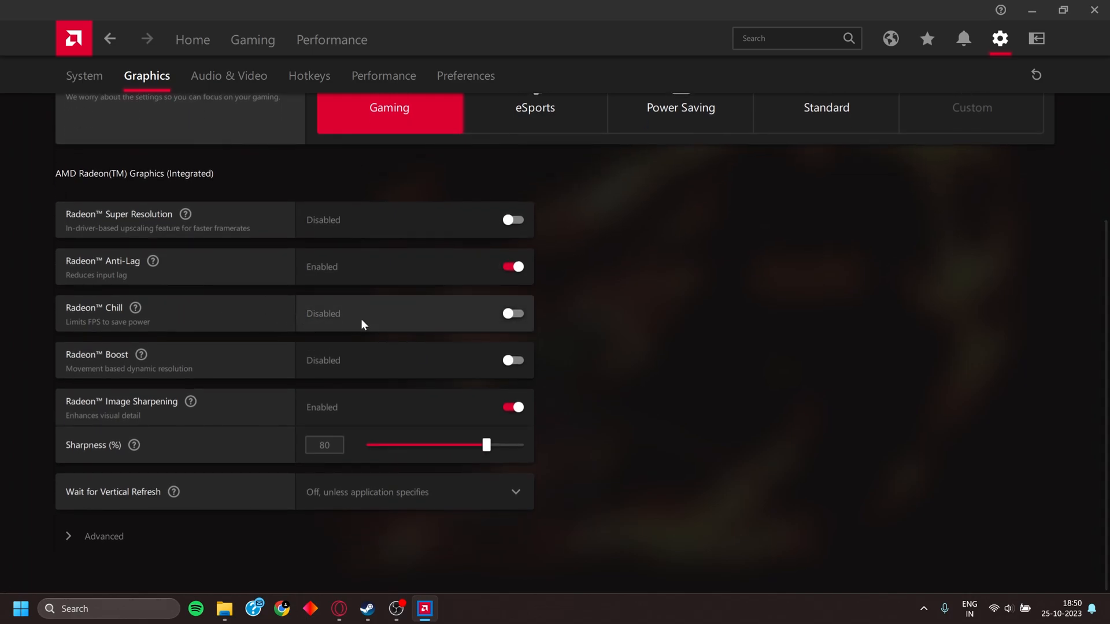
{"action": "mouse_move", "coordinate": [157, 371]}
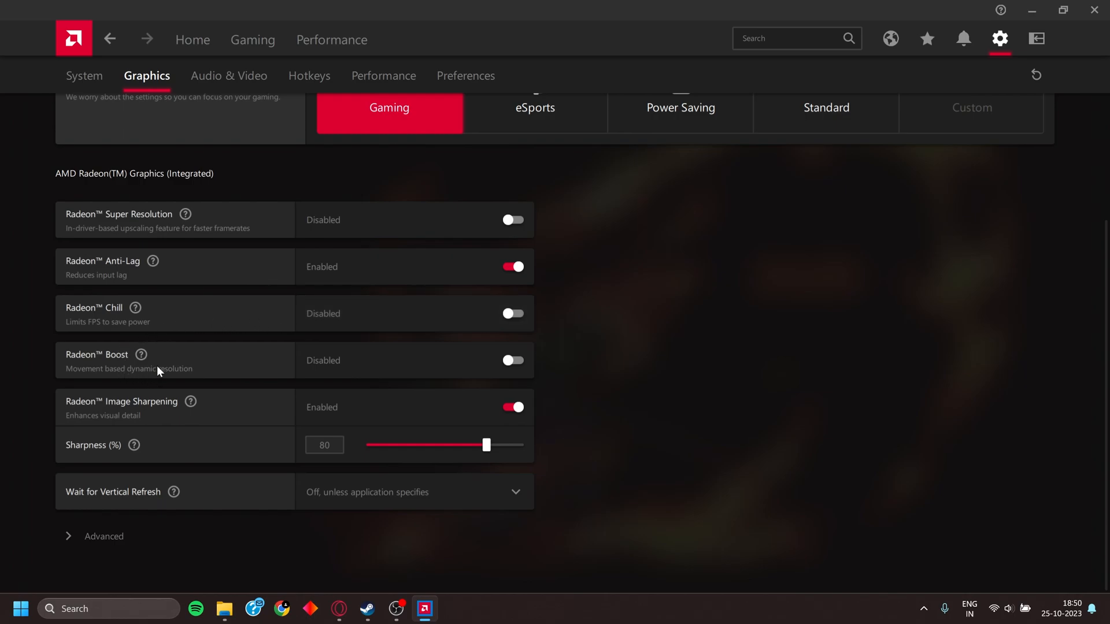
{"action": "mouse_move", "coordinate": [220, 392]}
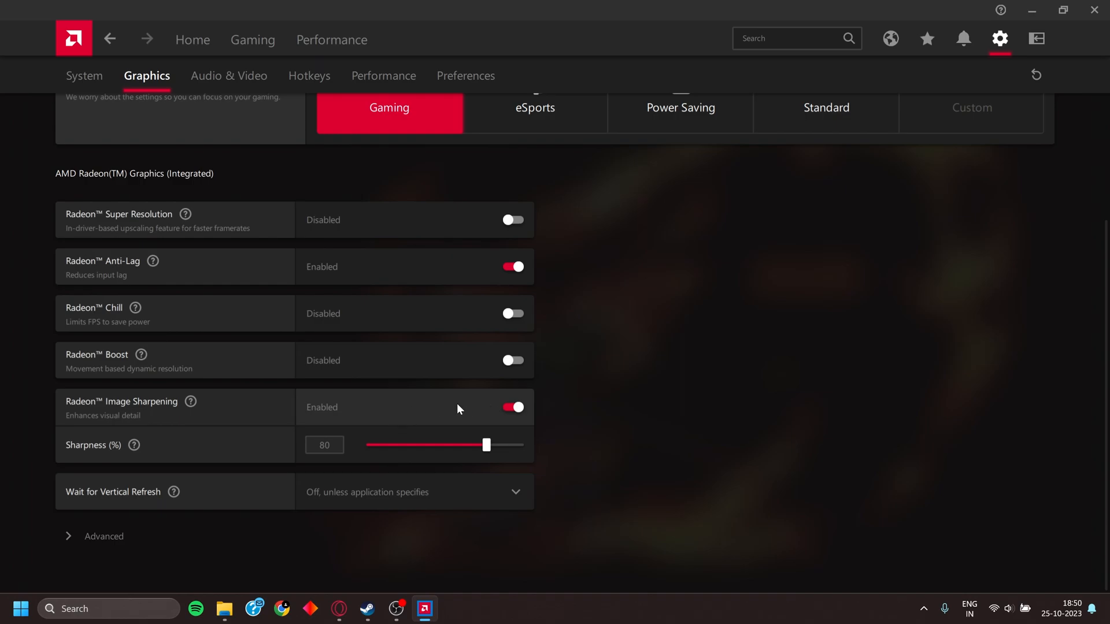
{"action": "mouse_move", "coordinate": [850, 377]}
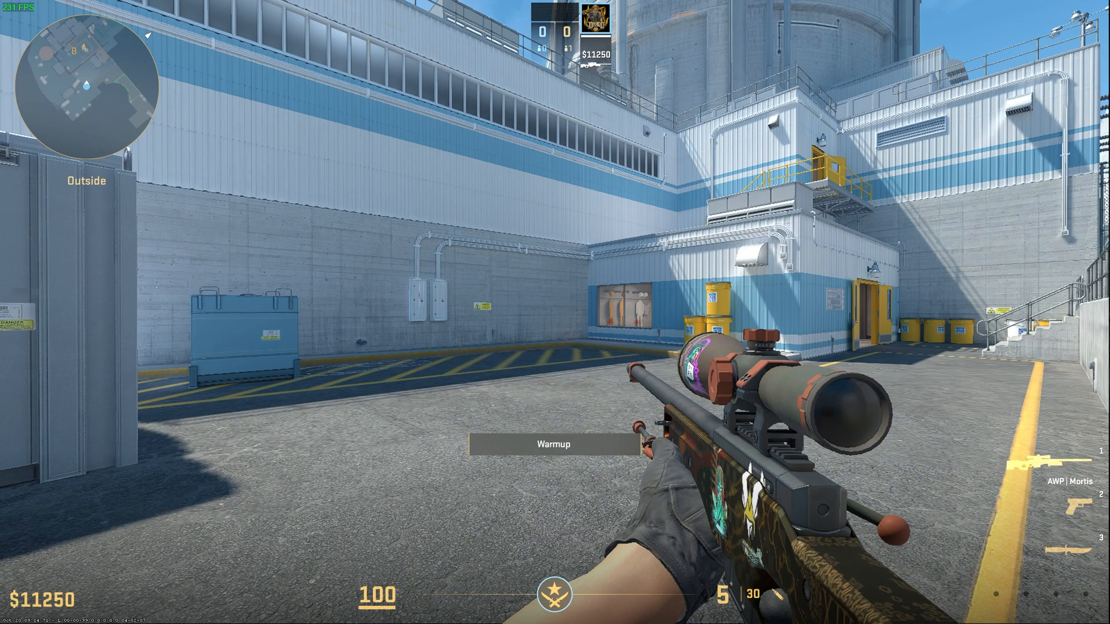
{"action": "mouse_move", "coordinate": [555, 312]}
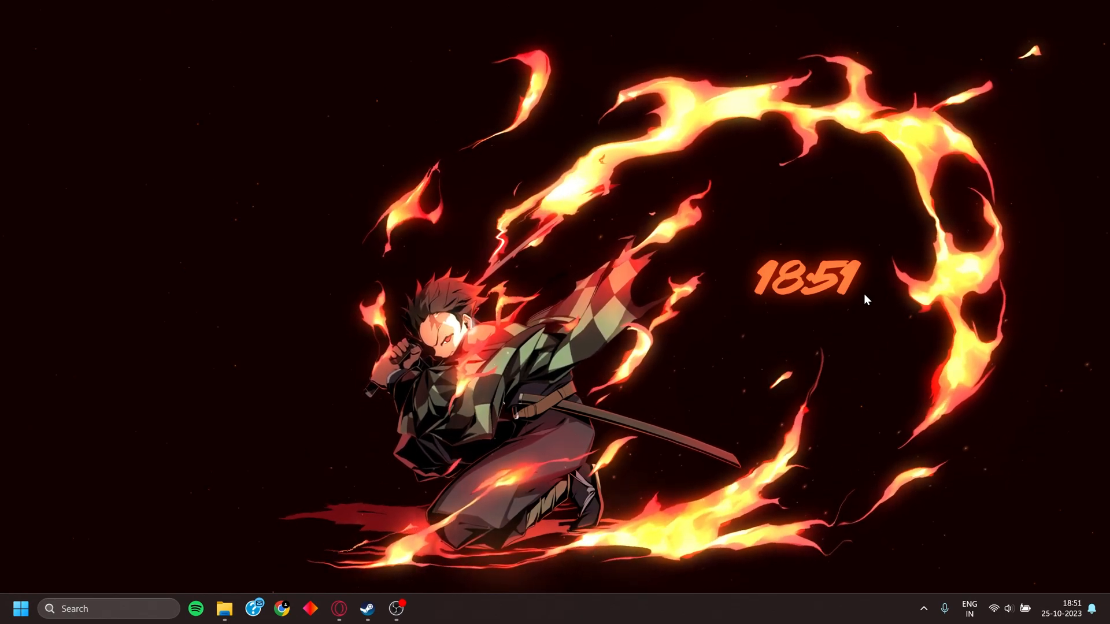
Step: Add -vulkan after -high in Counter-Strike 2's Steam launch options and close Properties
{"action": "left_click", "coordinate": [366, 610]}
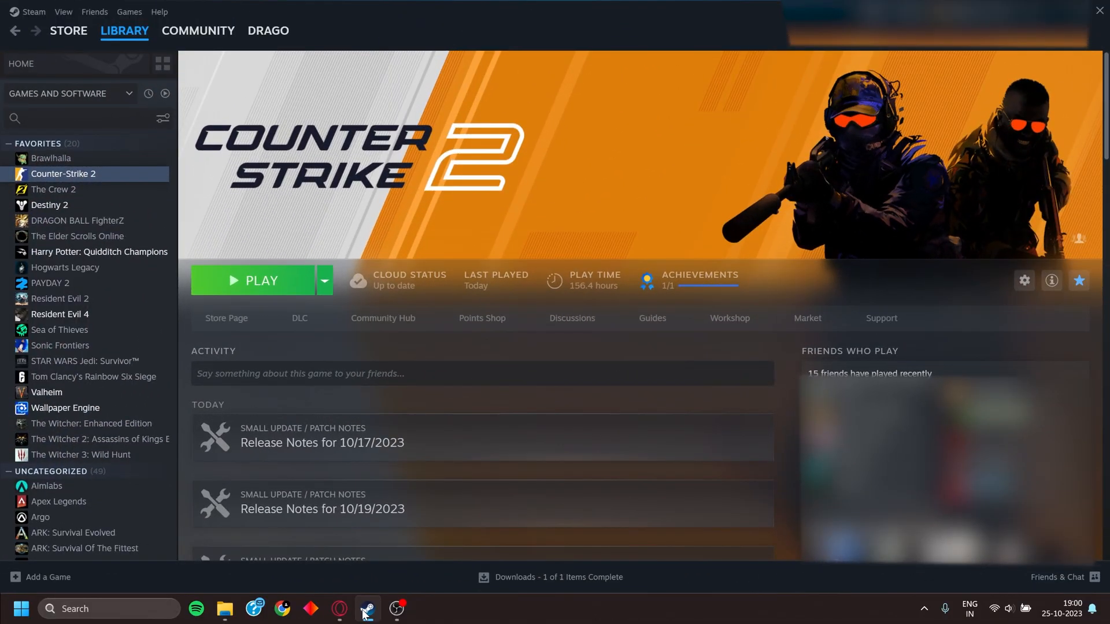
{"action": "mouse_move", "coordinate": [120, 197]}
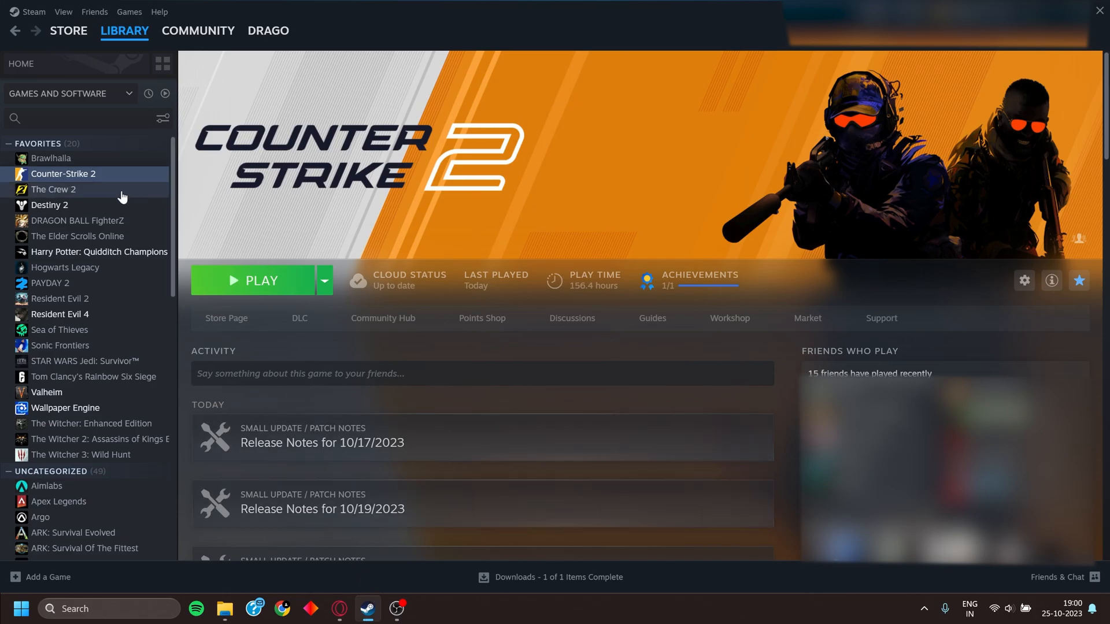
{"action": "mouse_move", "coordinate": [118, 195]}
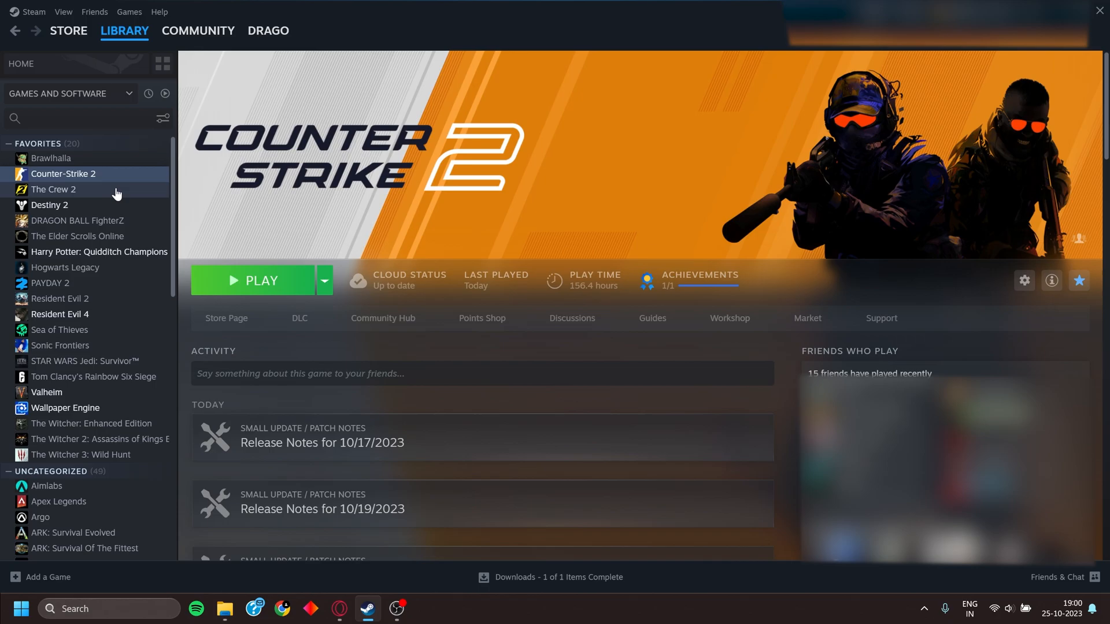
{"action": "mouse_move", "coordinate": [96, 177]}
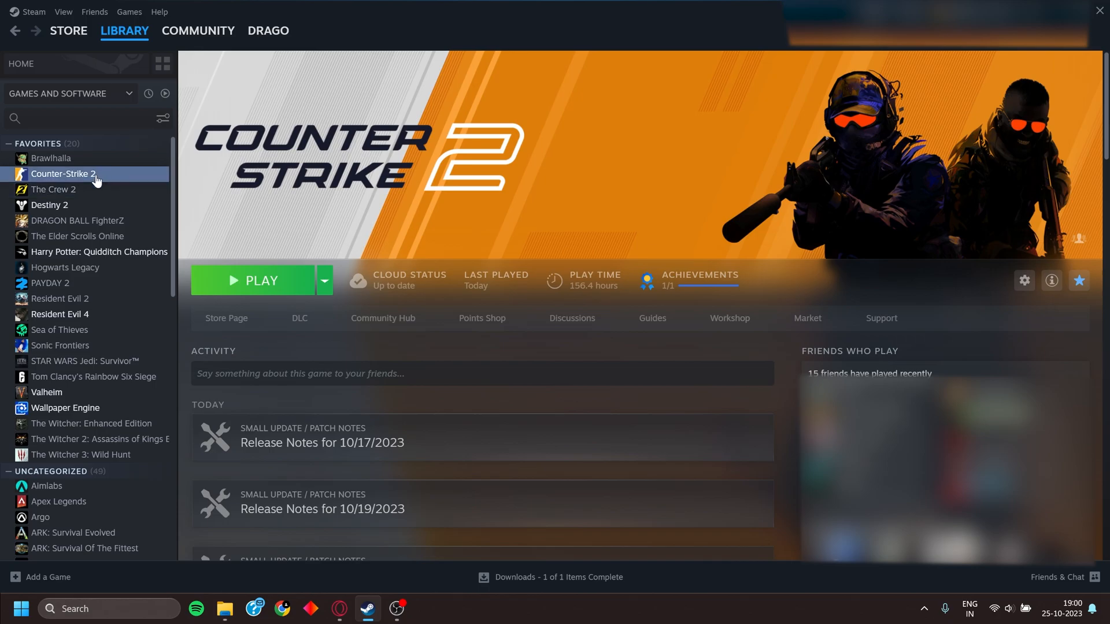
{"action": "right_click", "coordinate": [63, 173]}
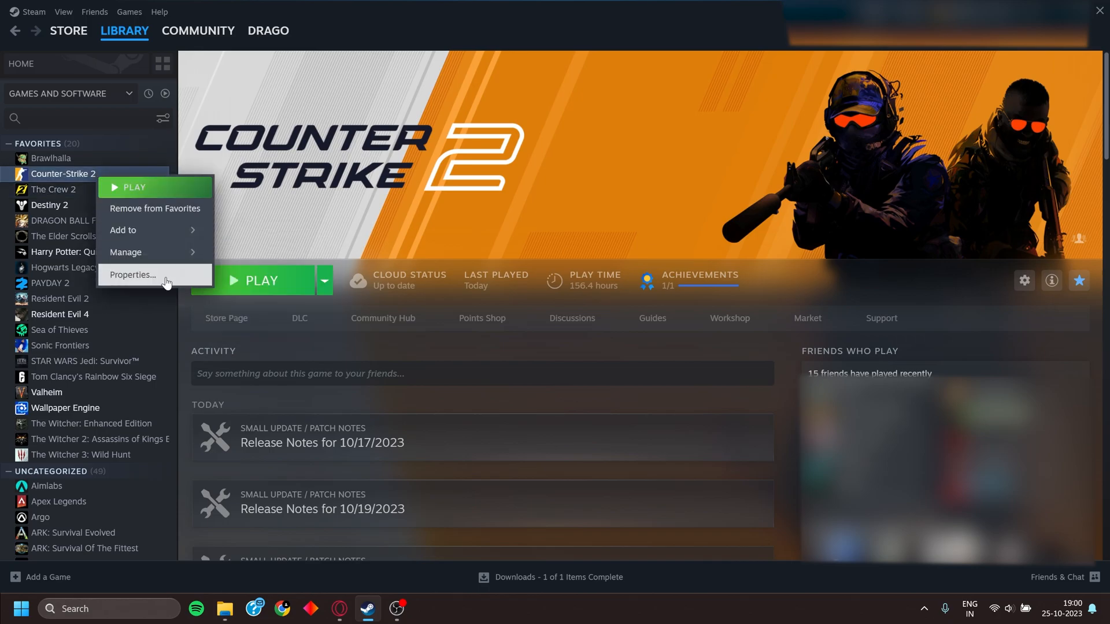
{"action": "left_click", "coordinate": [132, 275]}
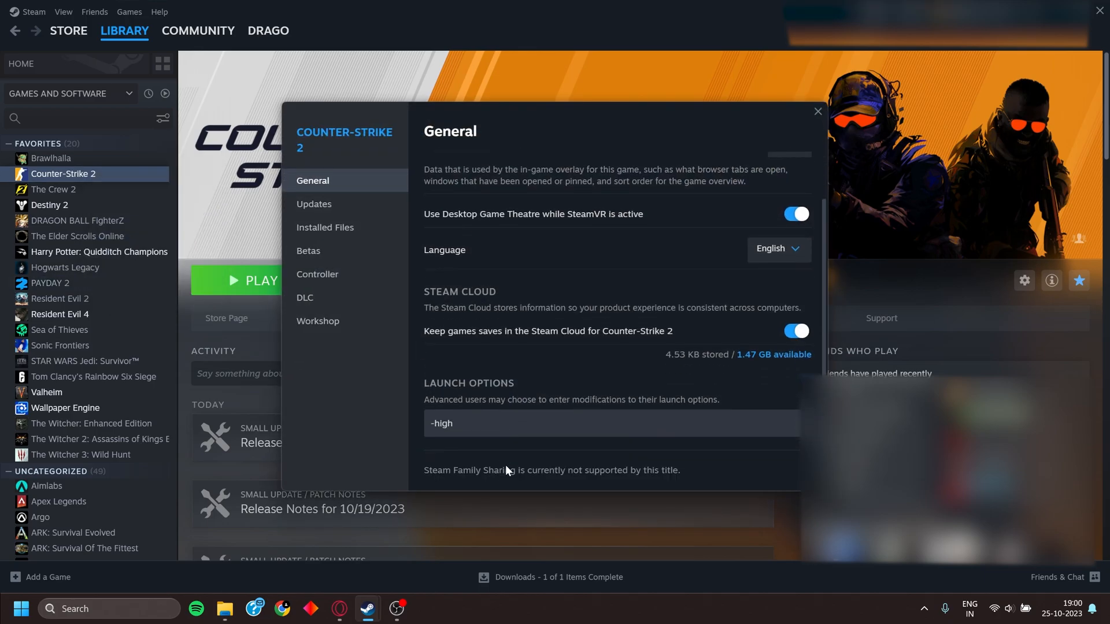
{"action": "left_click", "coordinate": [510, 423]}
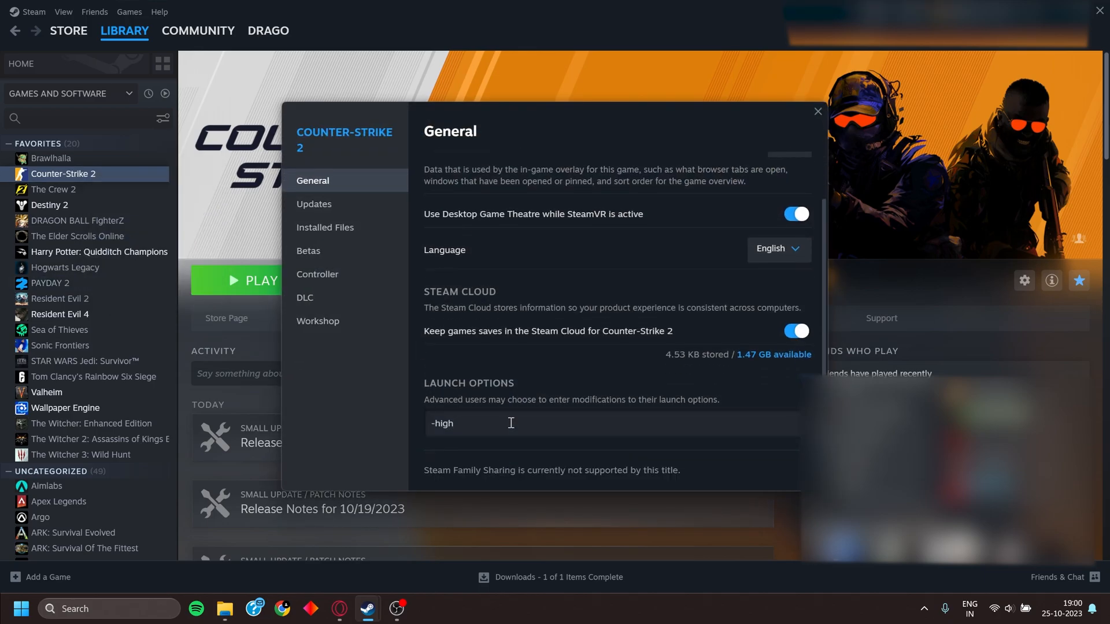
{"action": "type", "text": "-vu"}
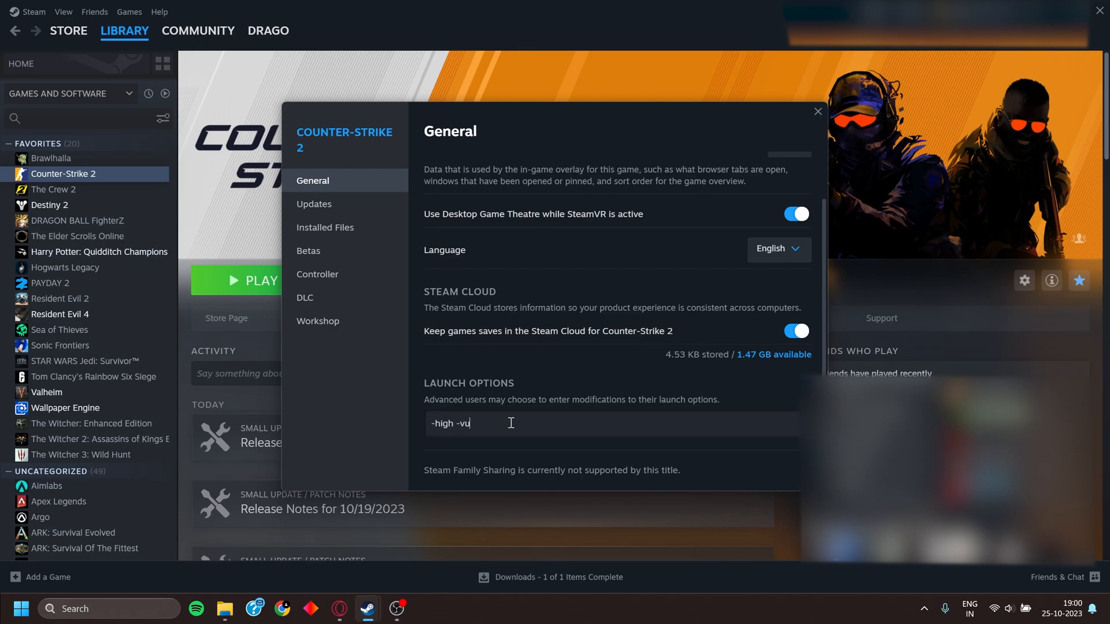
{"action": "type", "text": "lkan"}
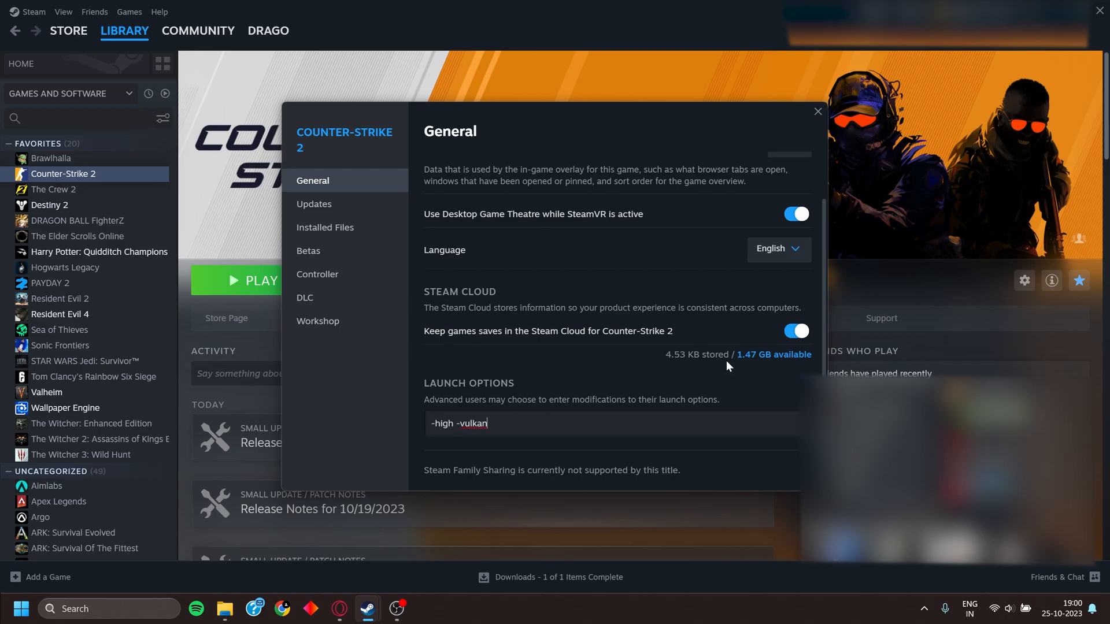
{"action": "left_click", "coordinate": [818, 111]}
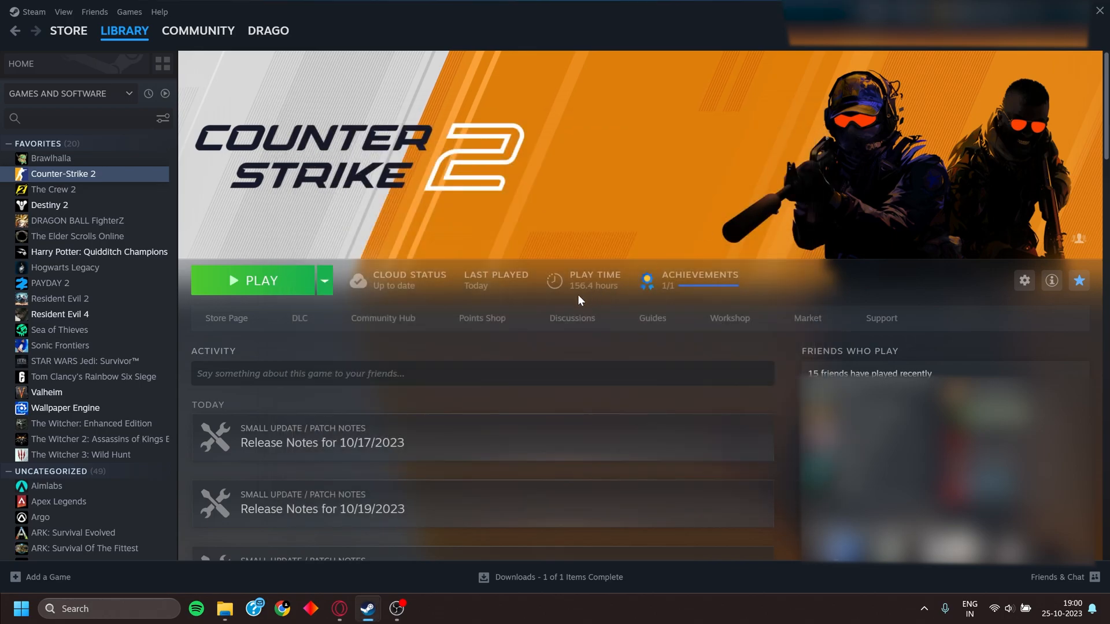